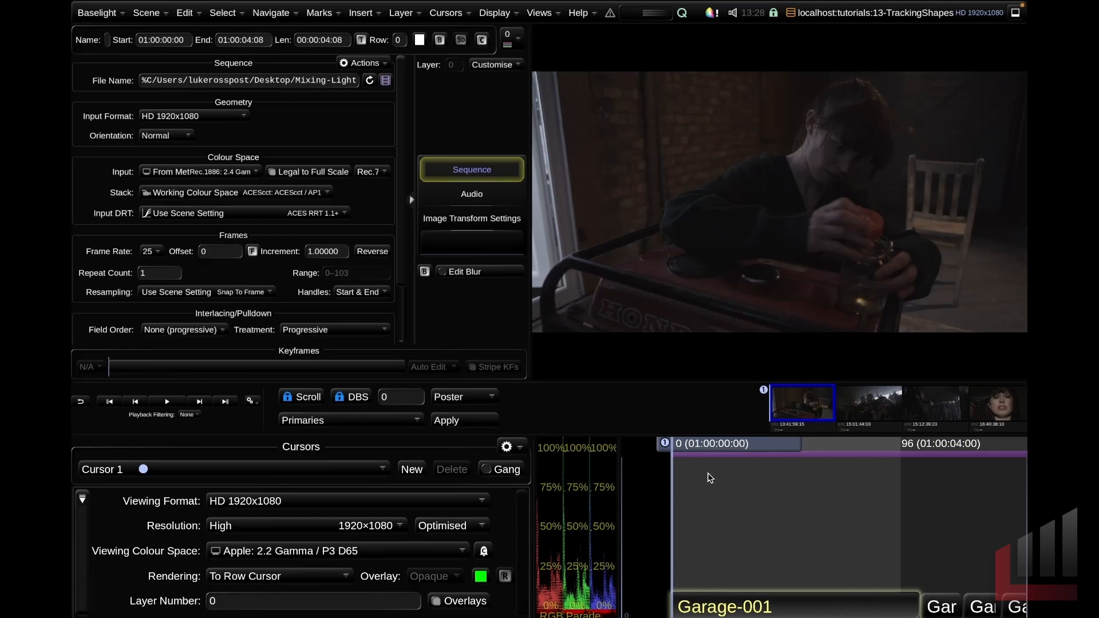
pyautogui.moveTo(705, 489)
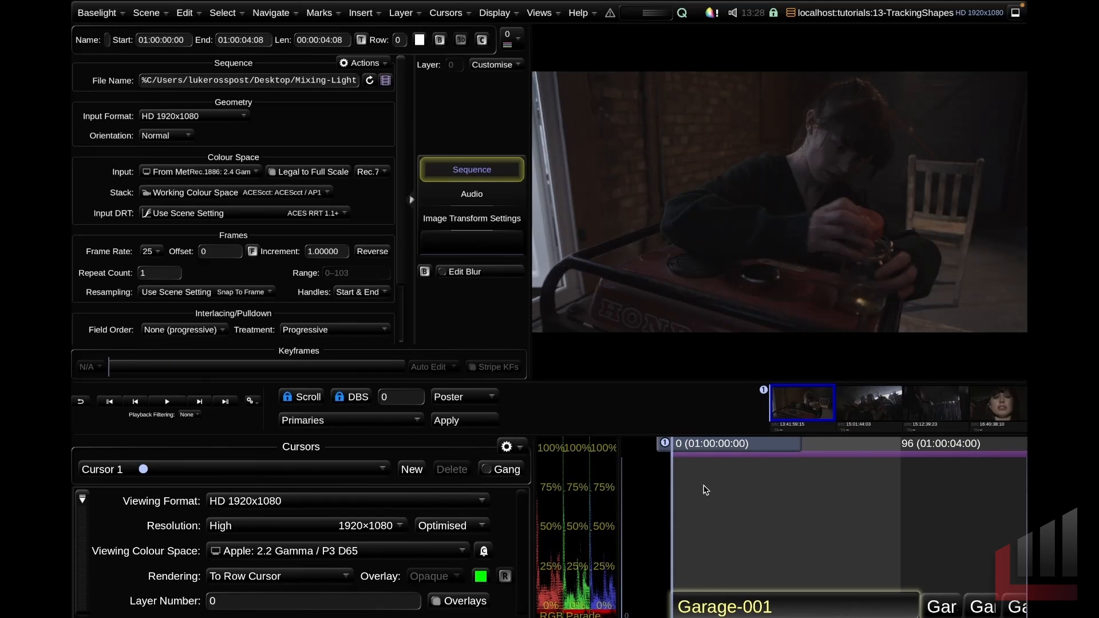
pyautogui.moveTo(698, 499)
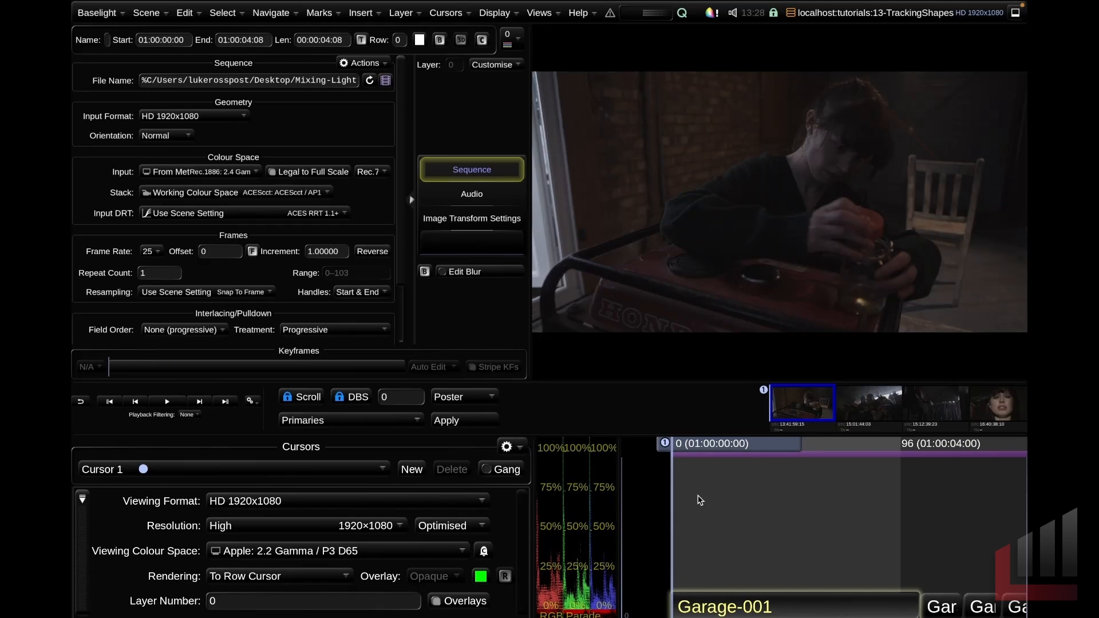
# Add a Shape layer with a Quickshape Vignette ellipse, resized over the woman
pyautogui.click(444, 138)
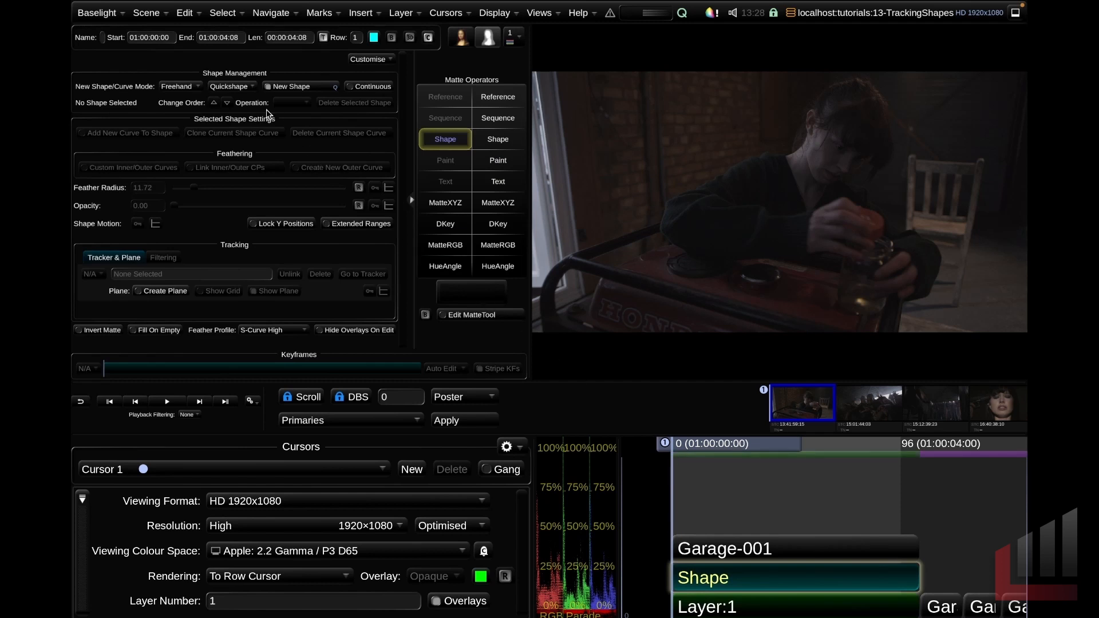
pyautogui.click(229, 85)
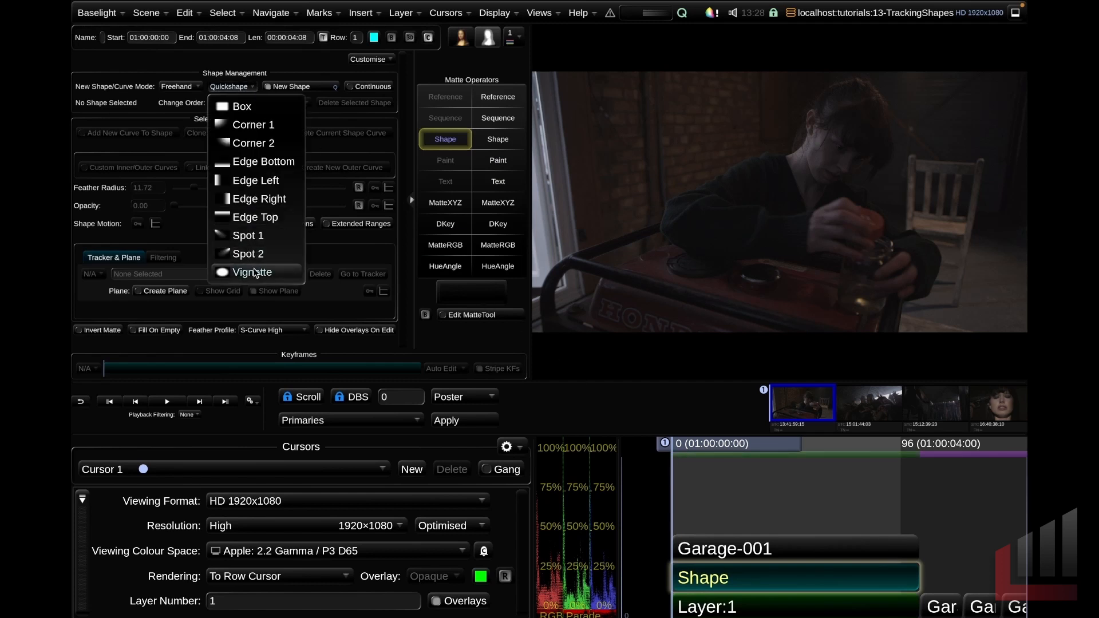
pyautogui.click(251, 272)
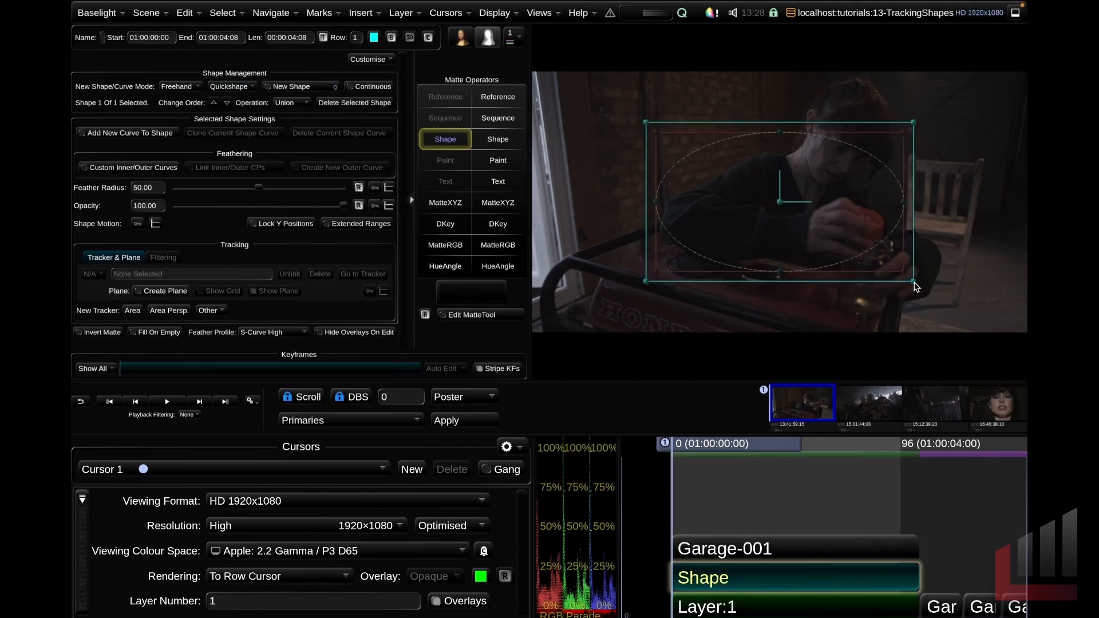
pyautogui.moveTo(915, 280); pyautogui.dragTo(876, 207)
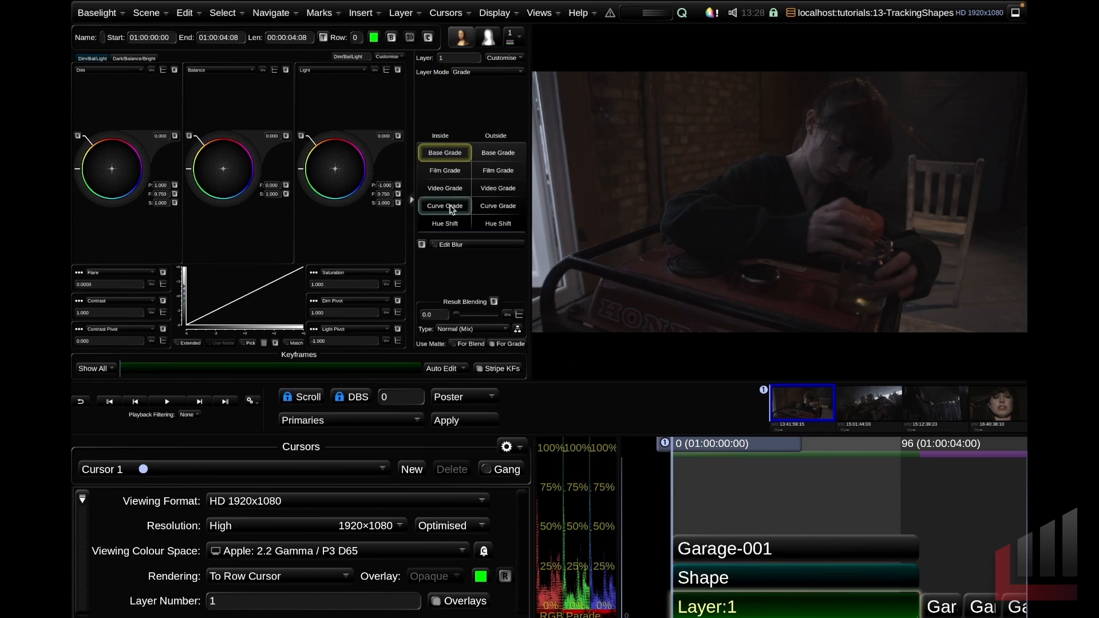
# Lower the Video Grade gain and reshape the ellipse tightly around the actress's face
pyautogui.click(444, 187)
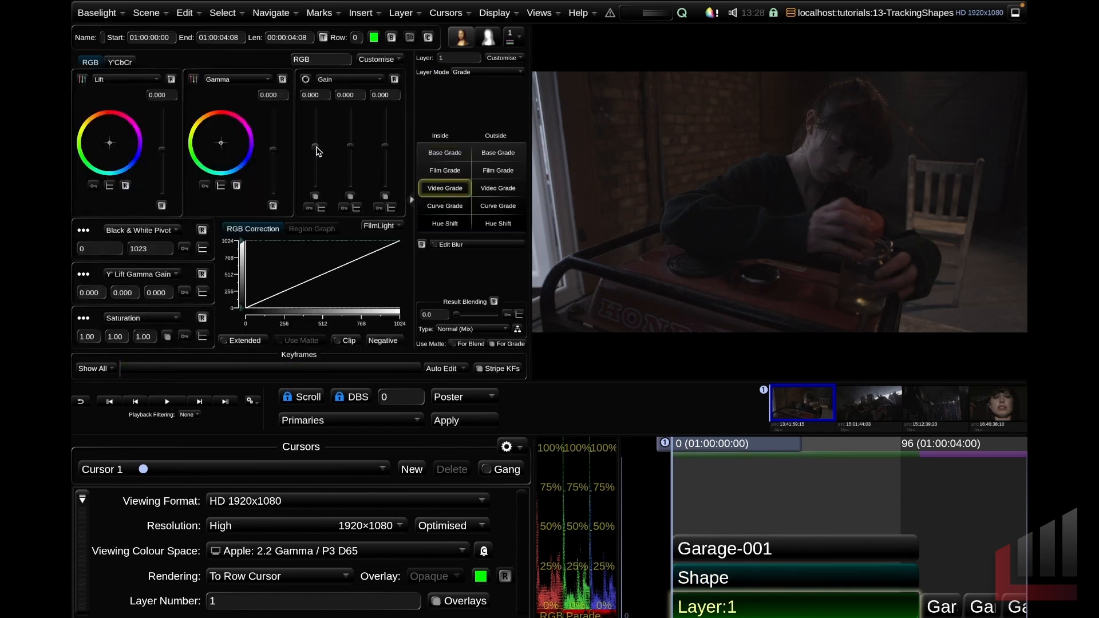
pyautogui.moveTo(314, 161); pyautogui.dragTo(314, 137)
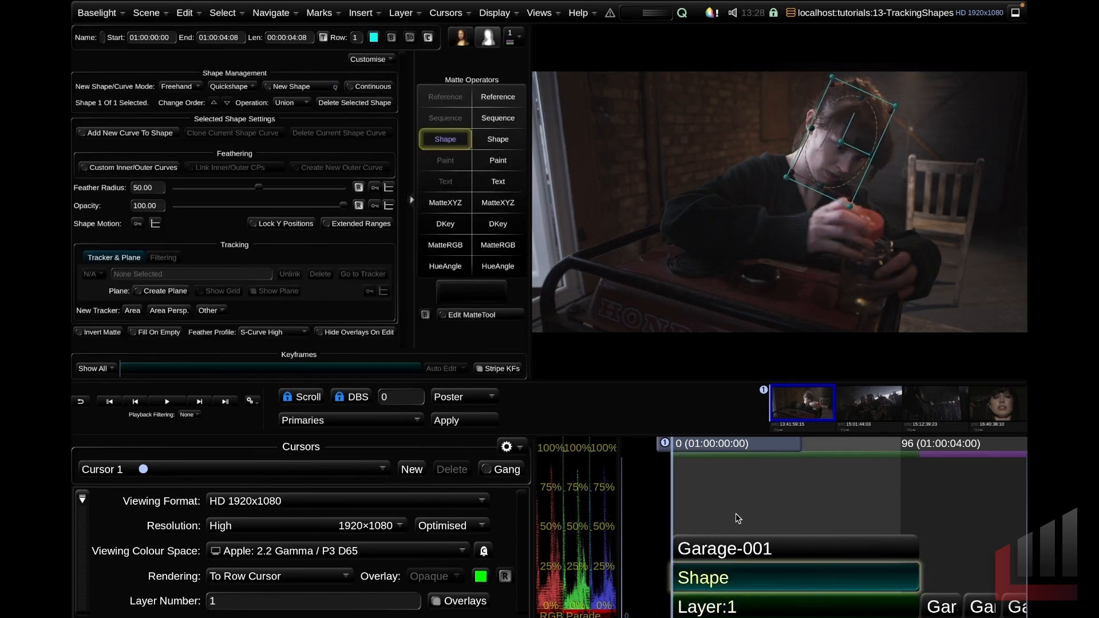
pyautogui.moveTo(258, 188); pyautogui.dragTo(235, 187)
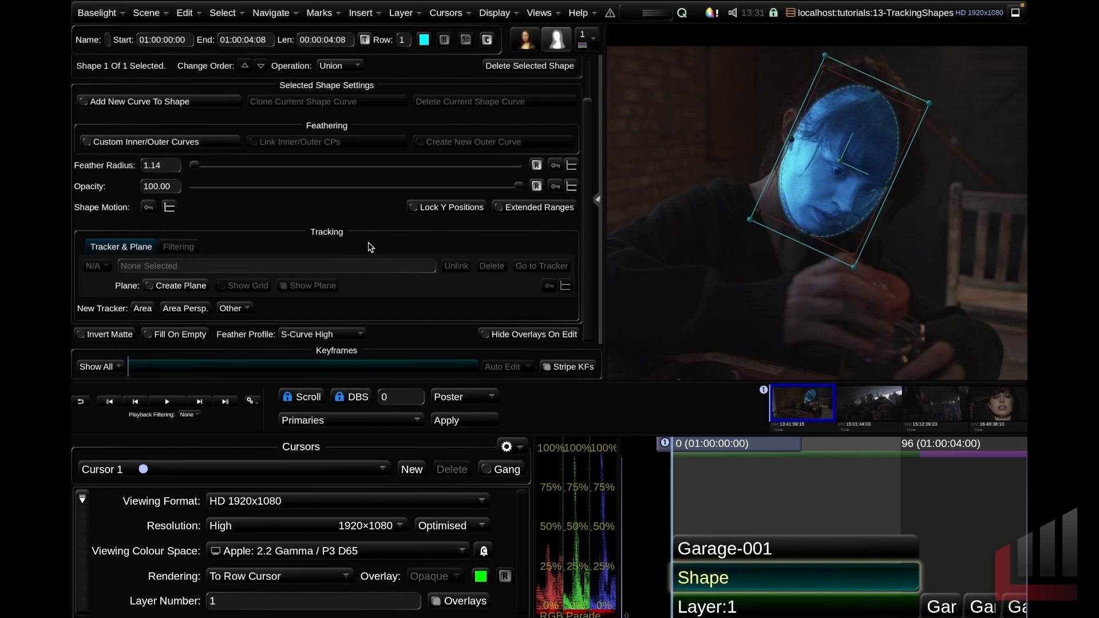
pyautogui.moveTo(298, 369)
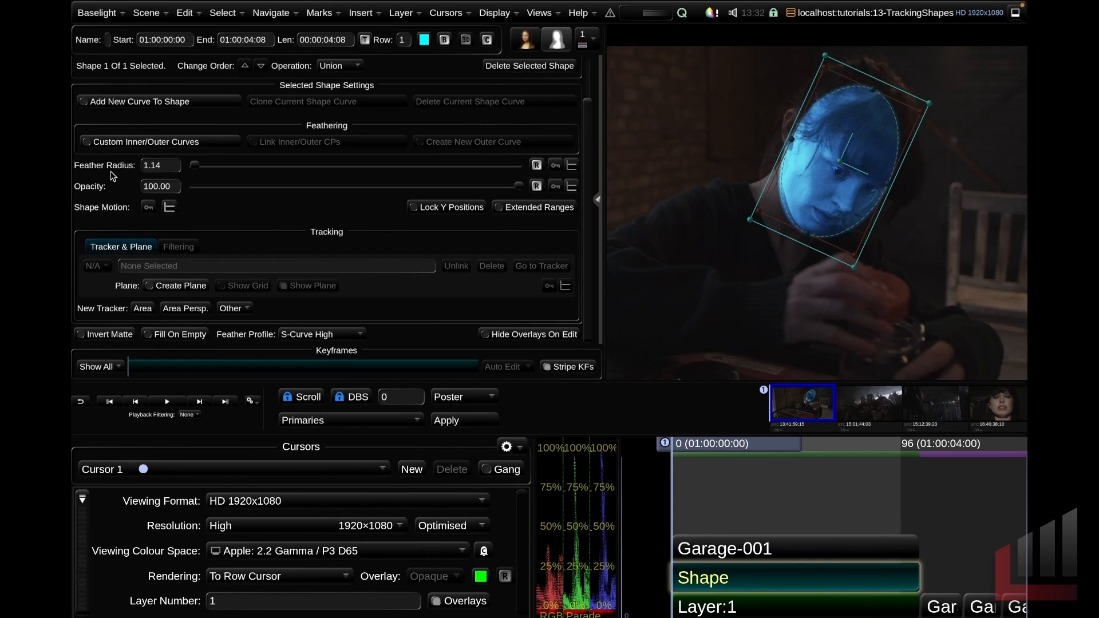
pyautogui.moveTo(106, 190)
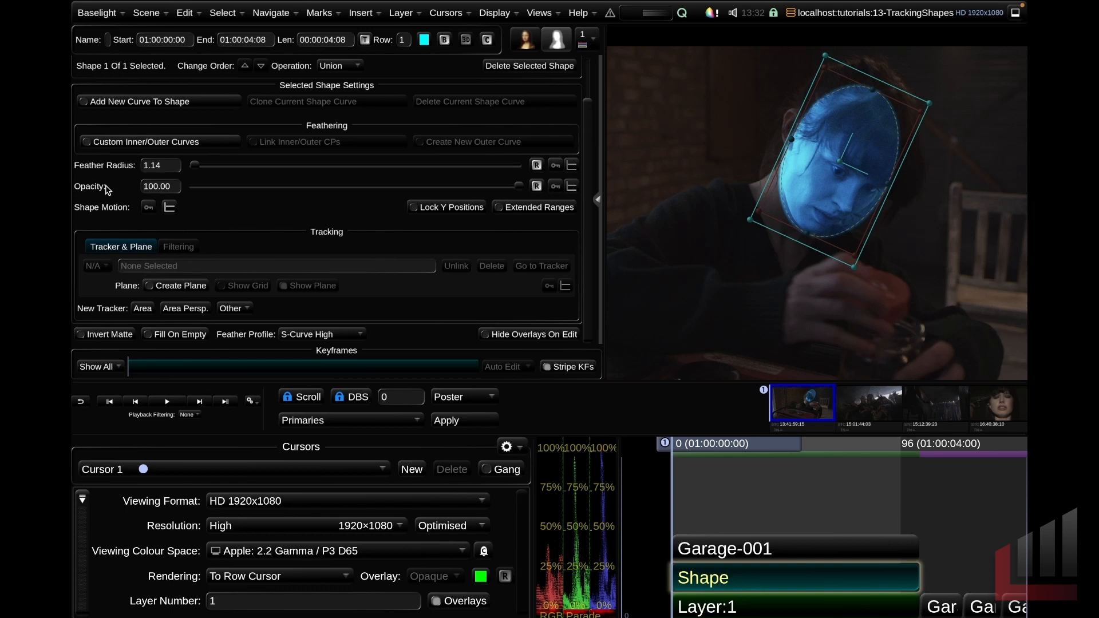
pyautogui.moveTo(106, 220)
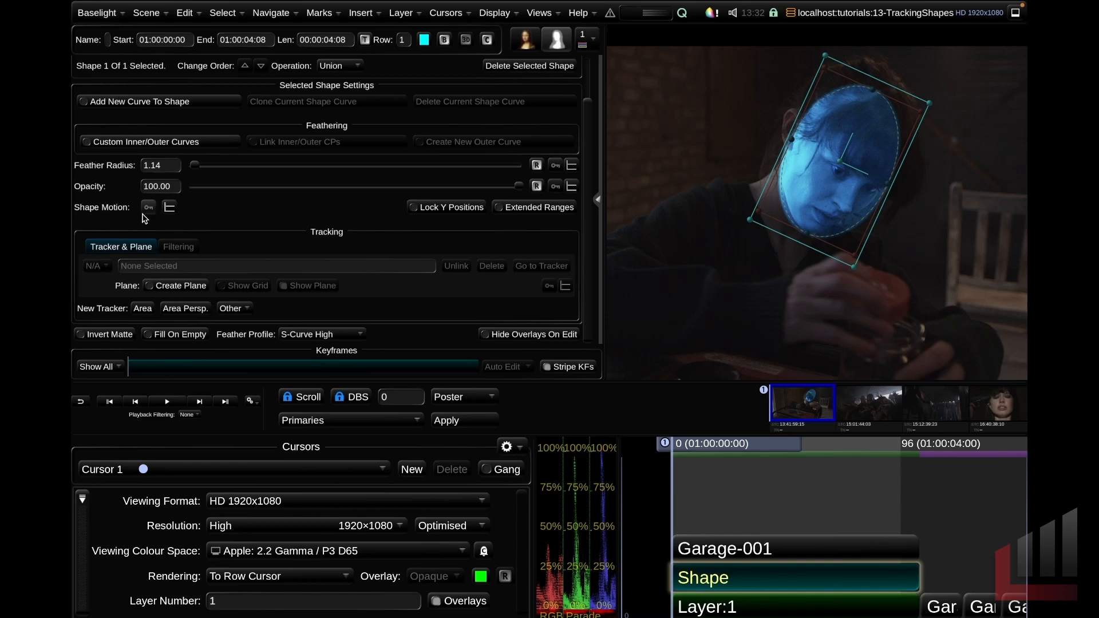
pyautogui.moveTo(147, 207)
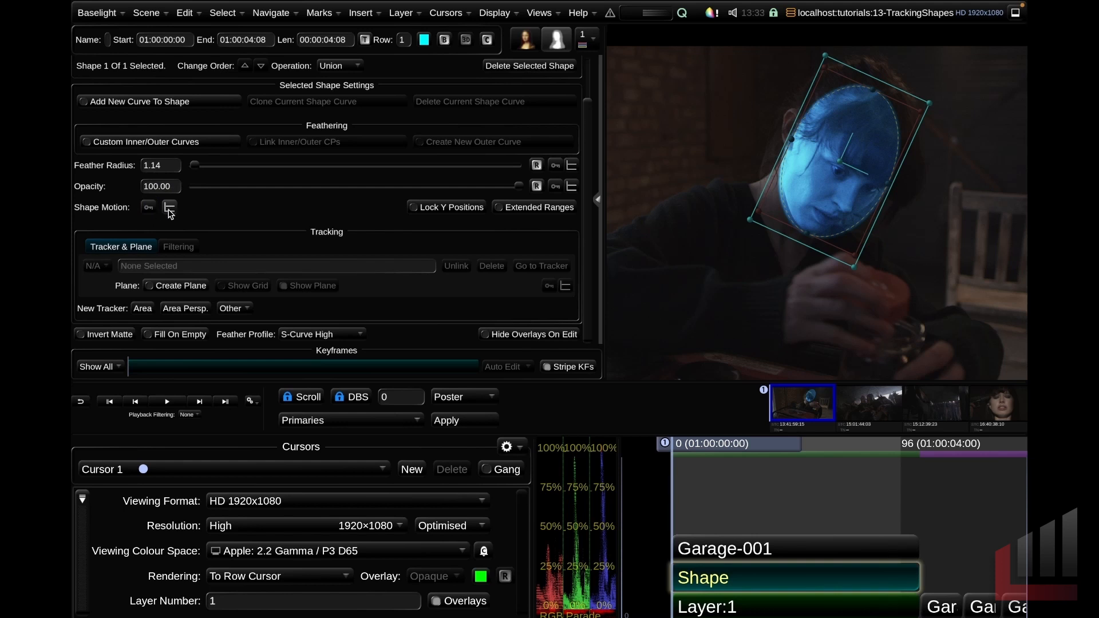
pyautogui.moveTo(168, 207)
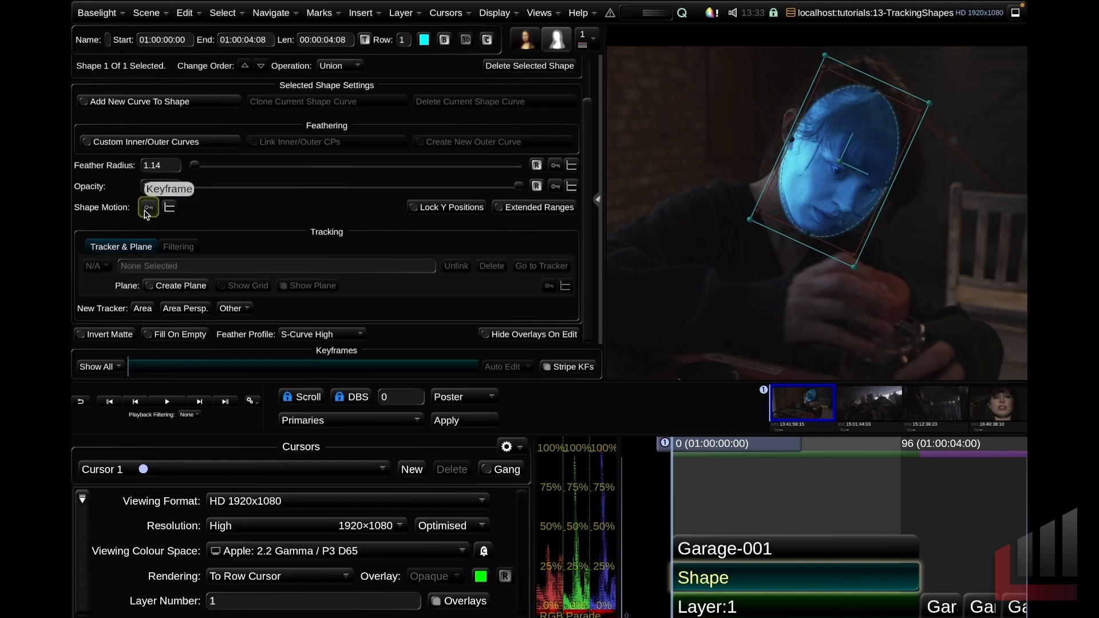
# Toggle Shape Motion keyframing off and back on, leaving it enabled
pyautogui.click(147, 207)
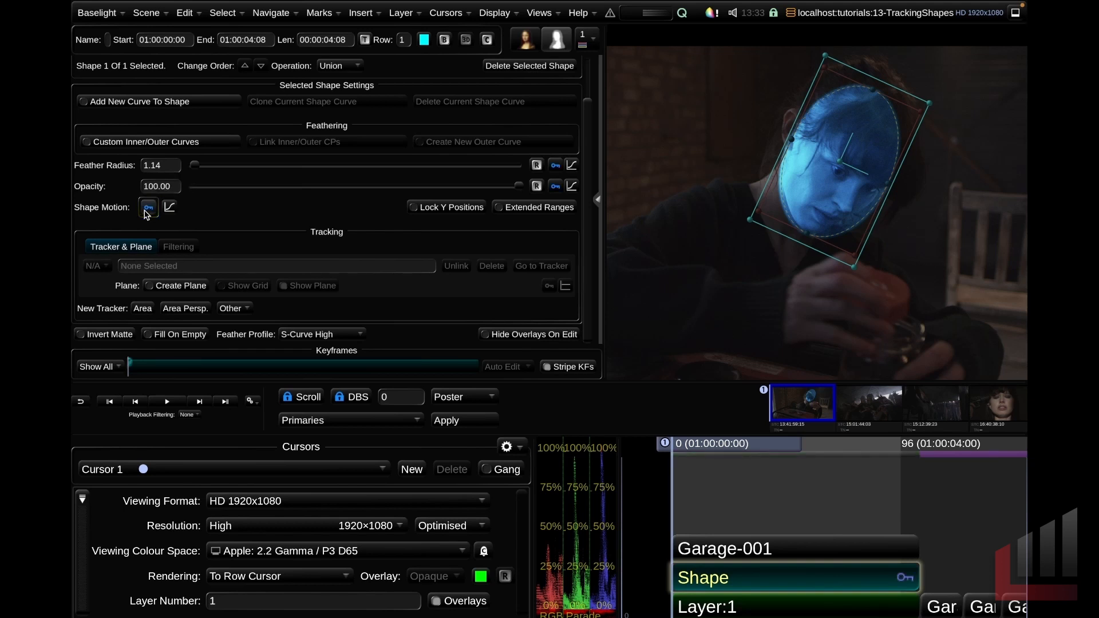
pyautogui.click(148, 207)
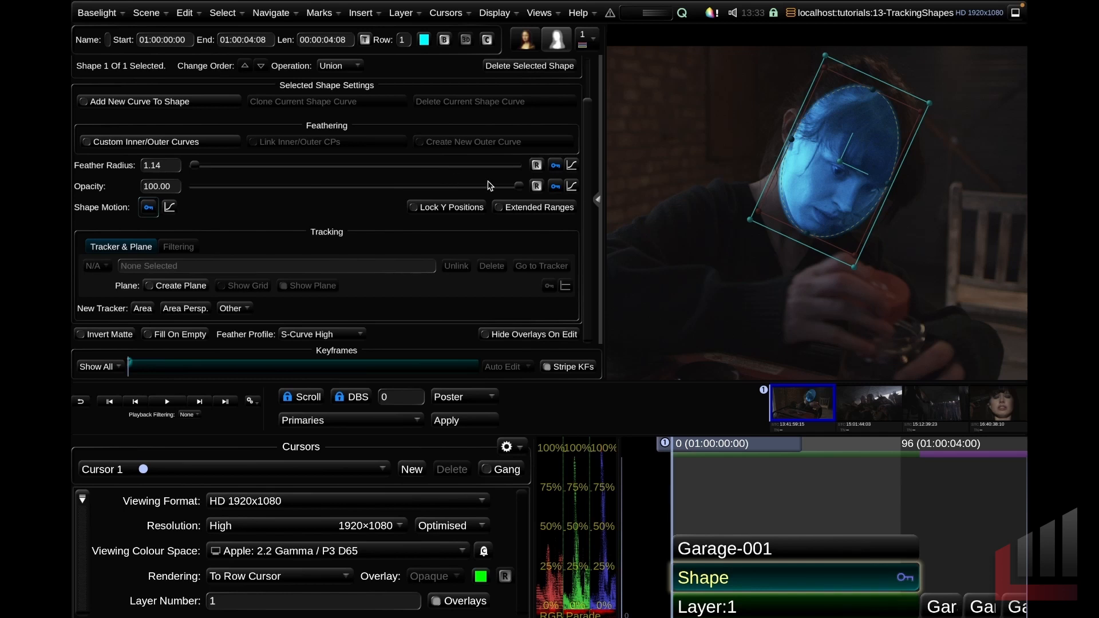
pyautogui.moveTo(557, 177)
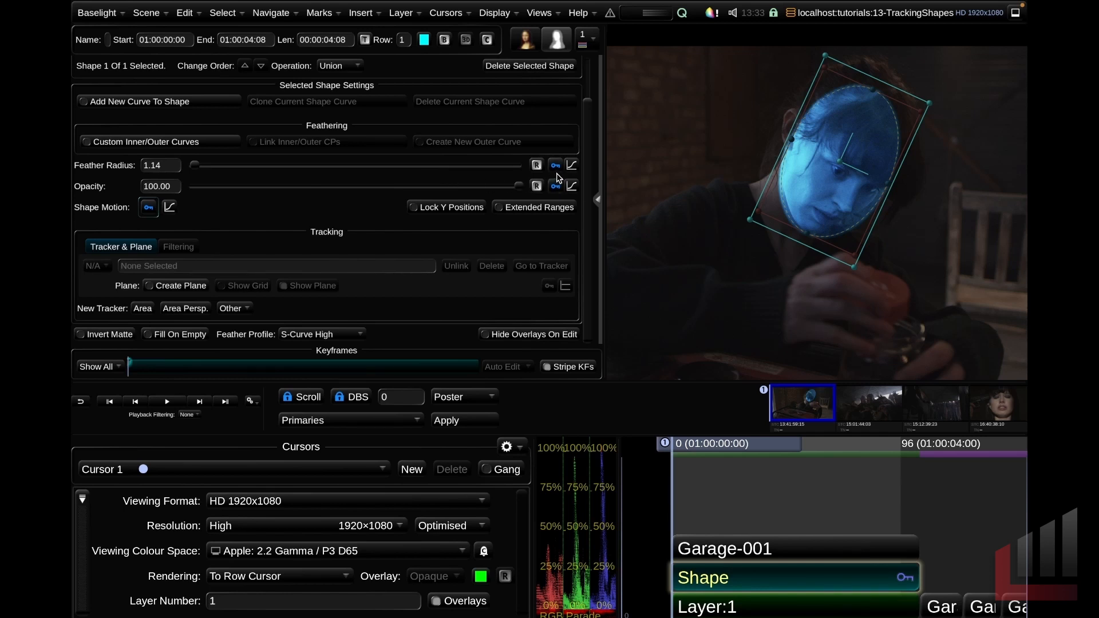
pyautogui.moveTo(130, 370)
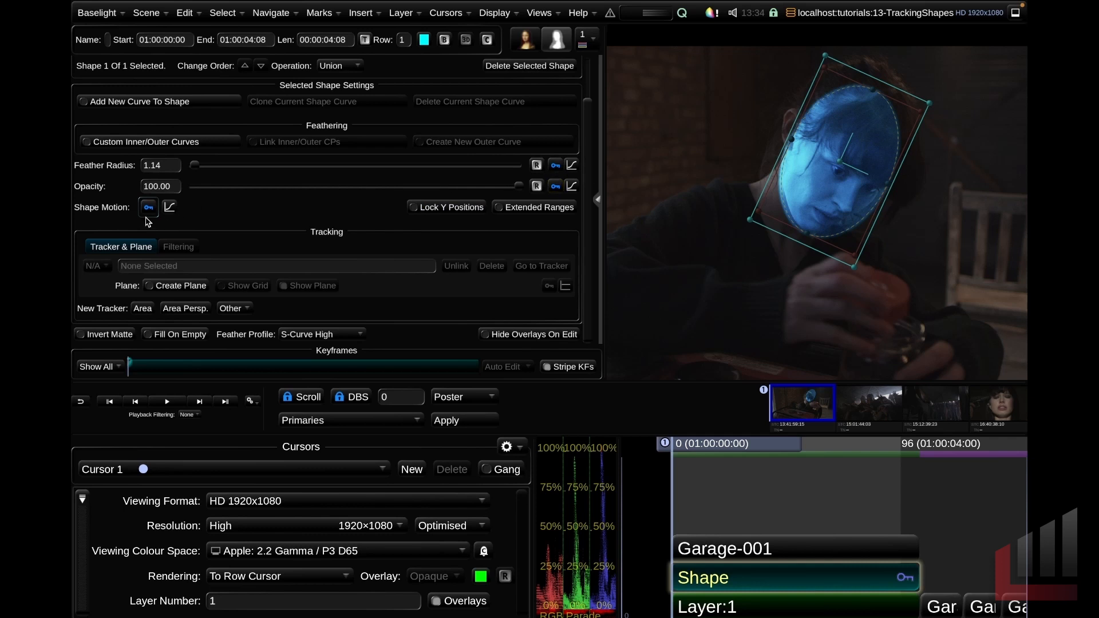
pyautogui.moveTo(540, 179)
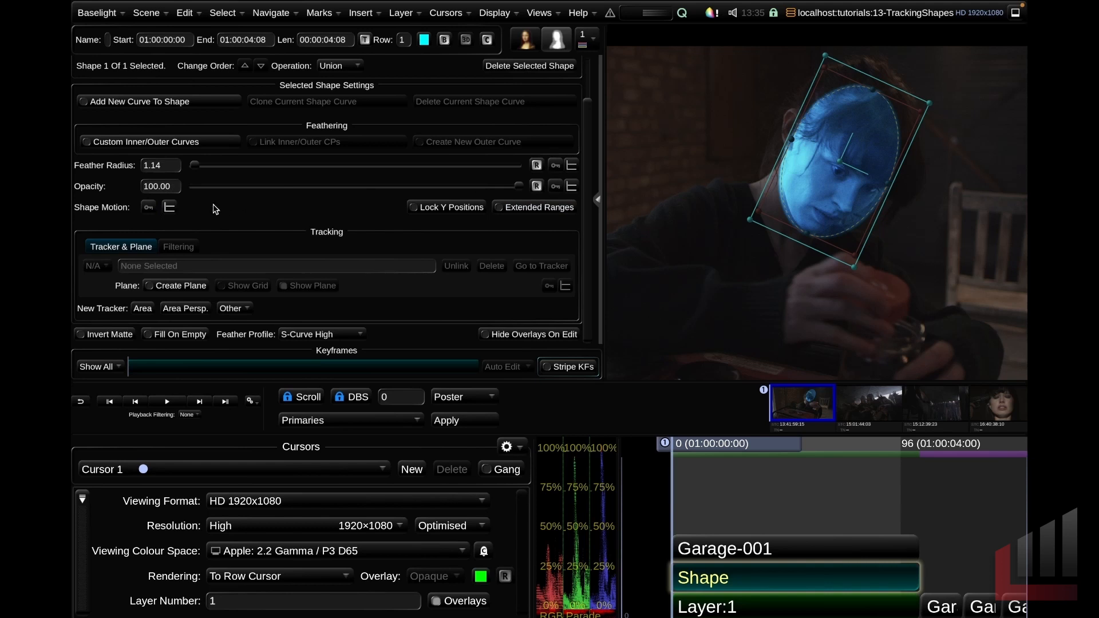
pyautogui.click(147, 207)
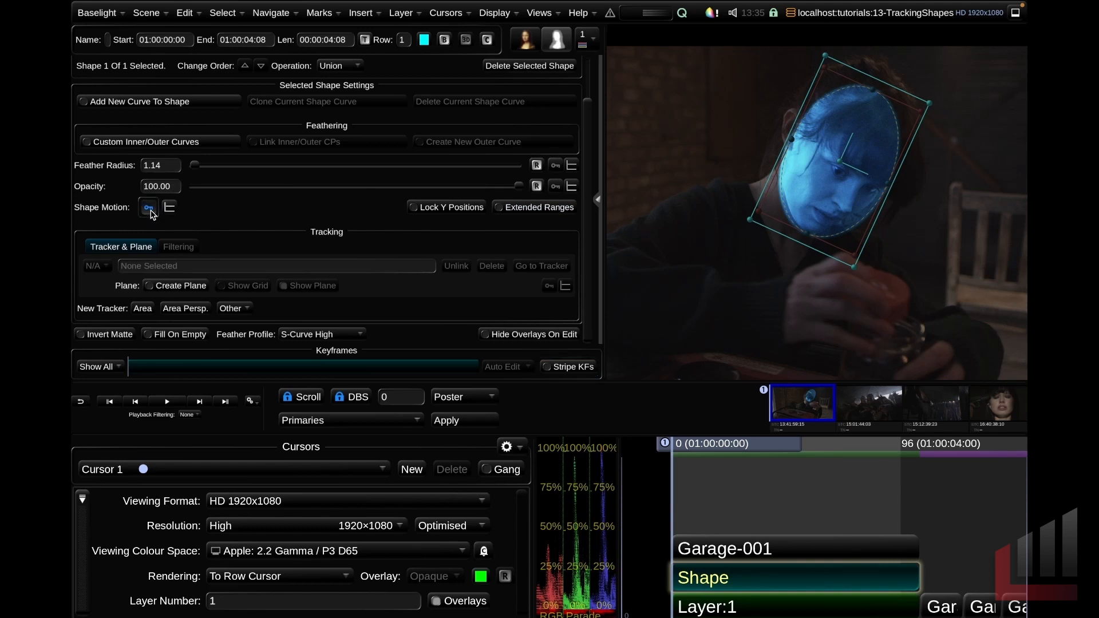
pyautogui.click(148, 207)
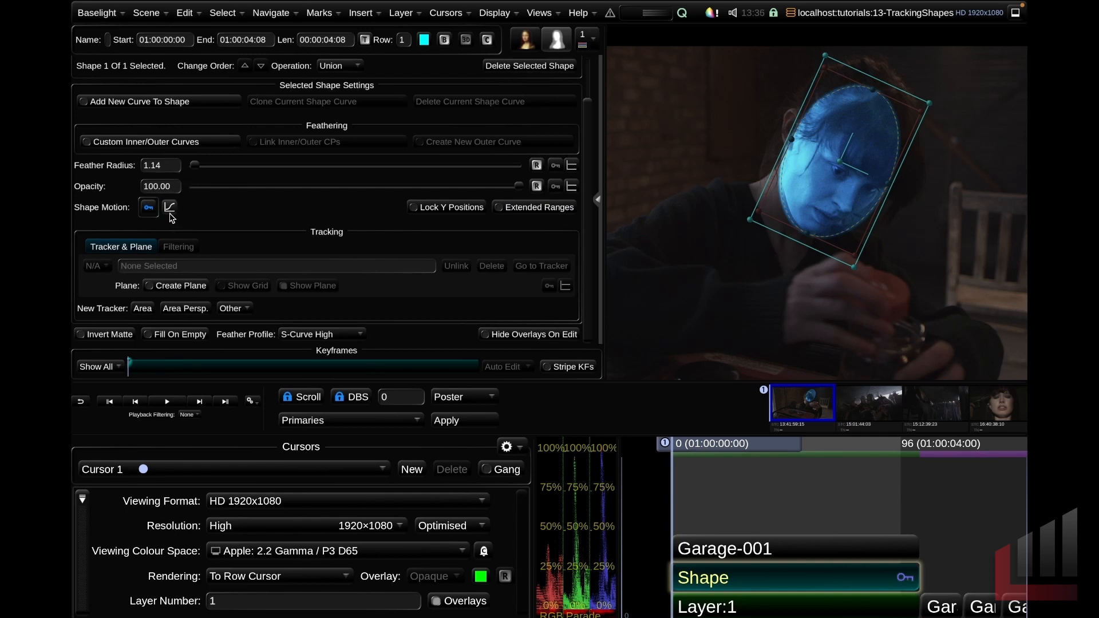
# Show the Shape Motion interpolation choices: Constant, Linear, S-Curve and Smooth
pyautogui.click(169, 207)
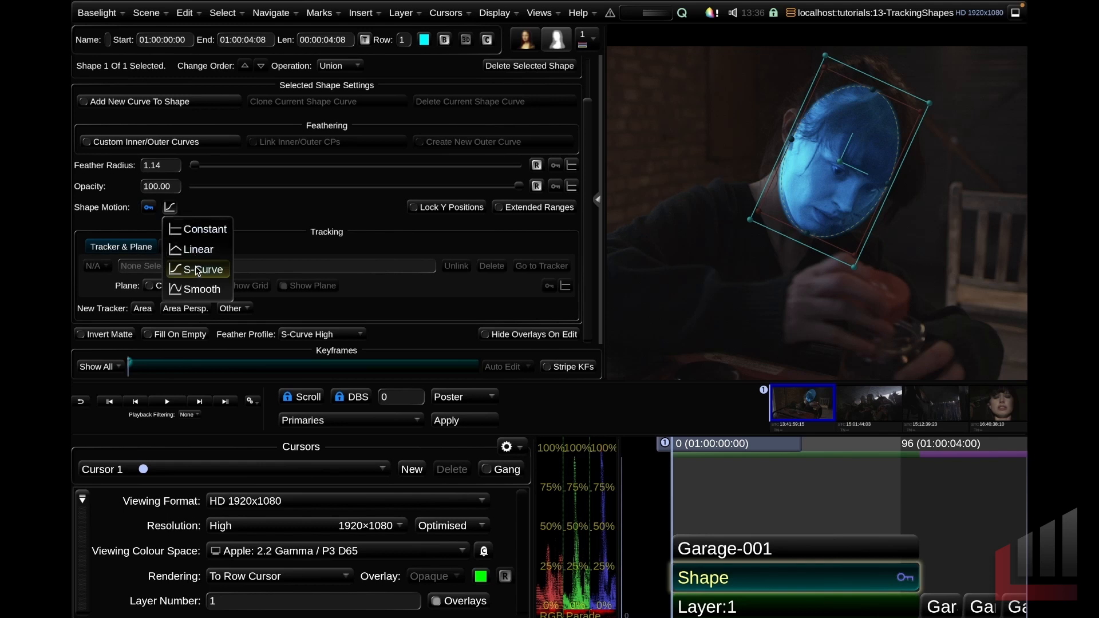
pyautogui.moveTo(198, 249)
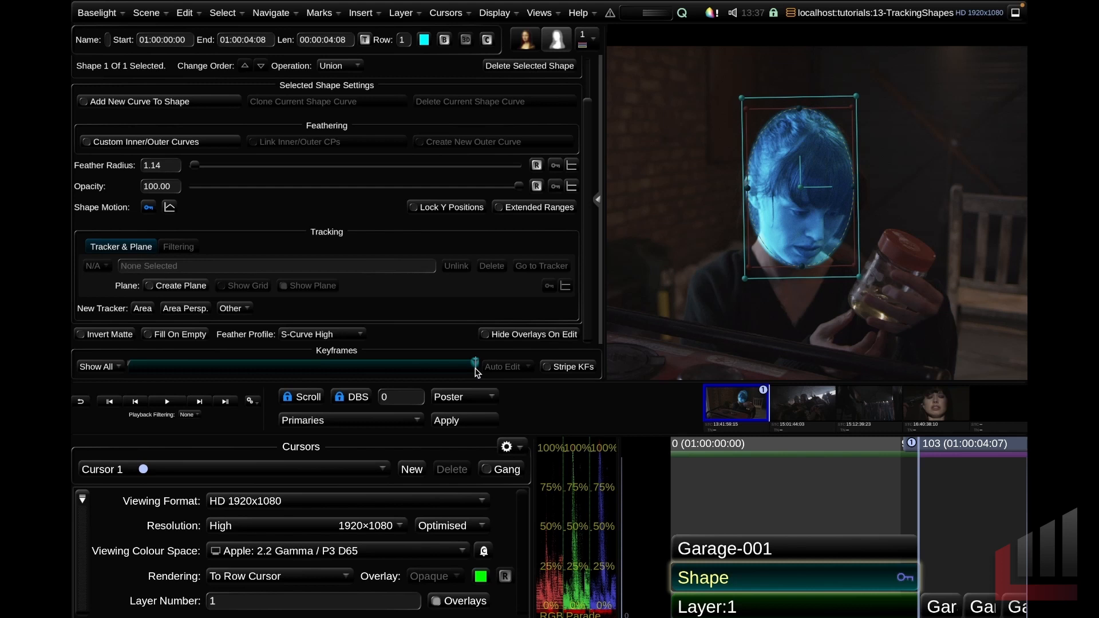
# Scrub to another frame and reposition the ellipse over her face there
pyautogui.moveTo(475, 365); pyautogui.dragTo(387, 365)
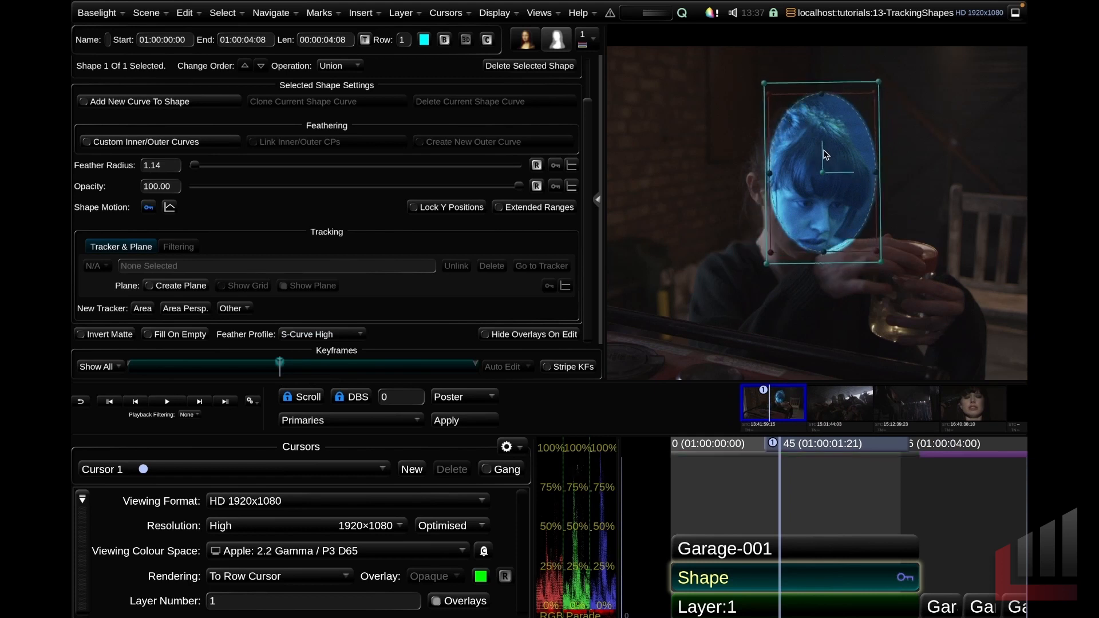
pyautogui.moveTo(823, 154); pyautogui.dragTo(805, 194)
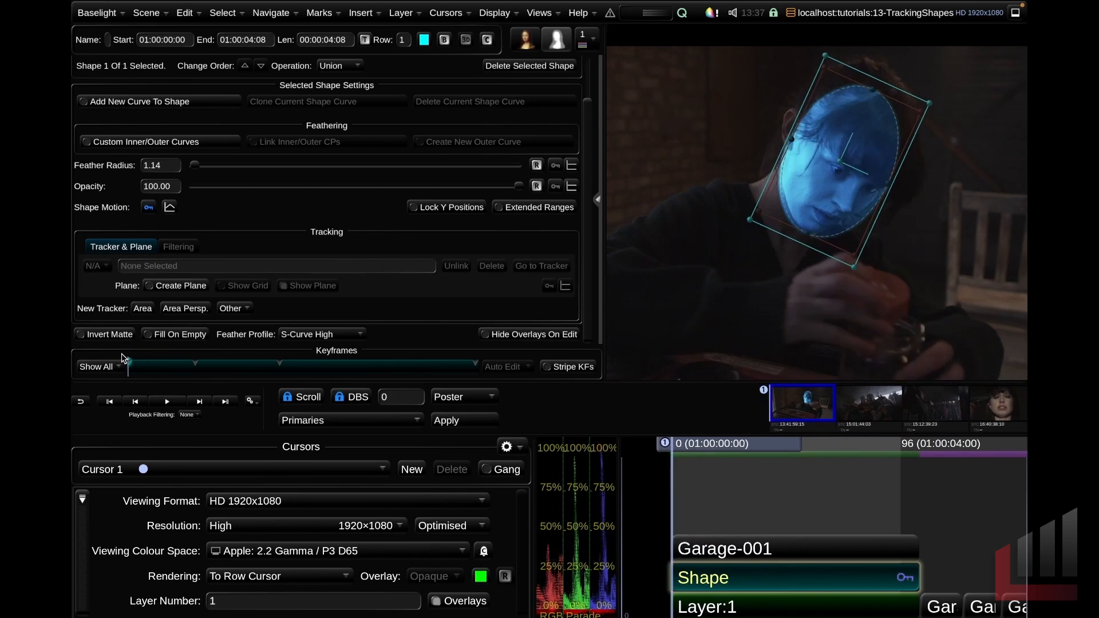
pyautogui.moveTo(136, 360)
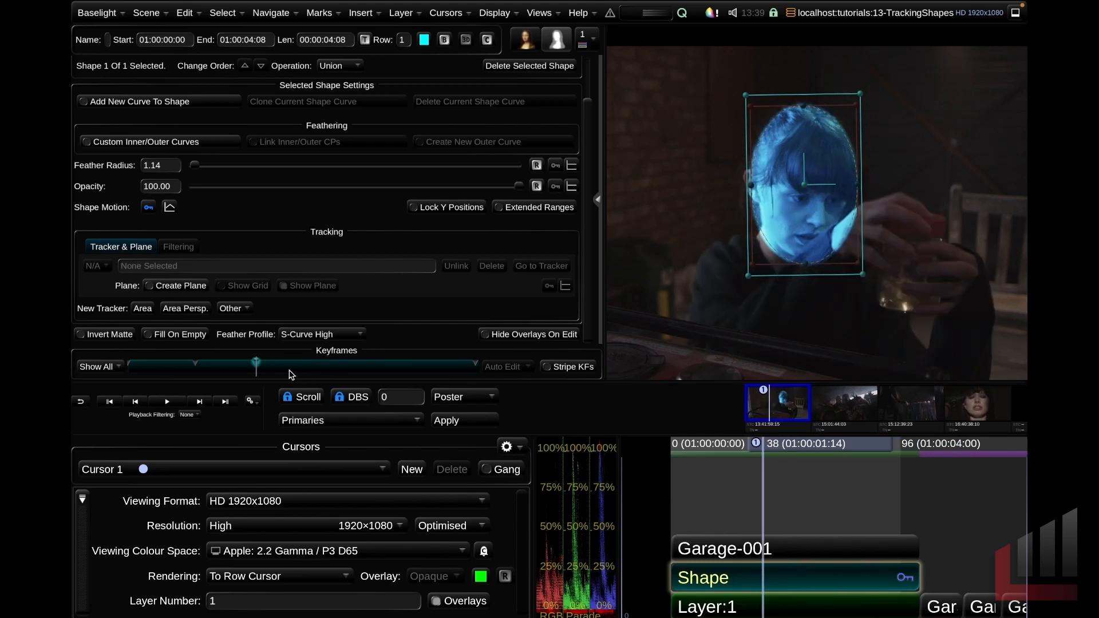
# Inspect the keyframe right-click options, then switch off Shape Motion keyframing
pyautogui.rightClick(257, 364)
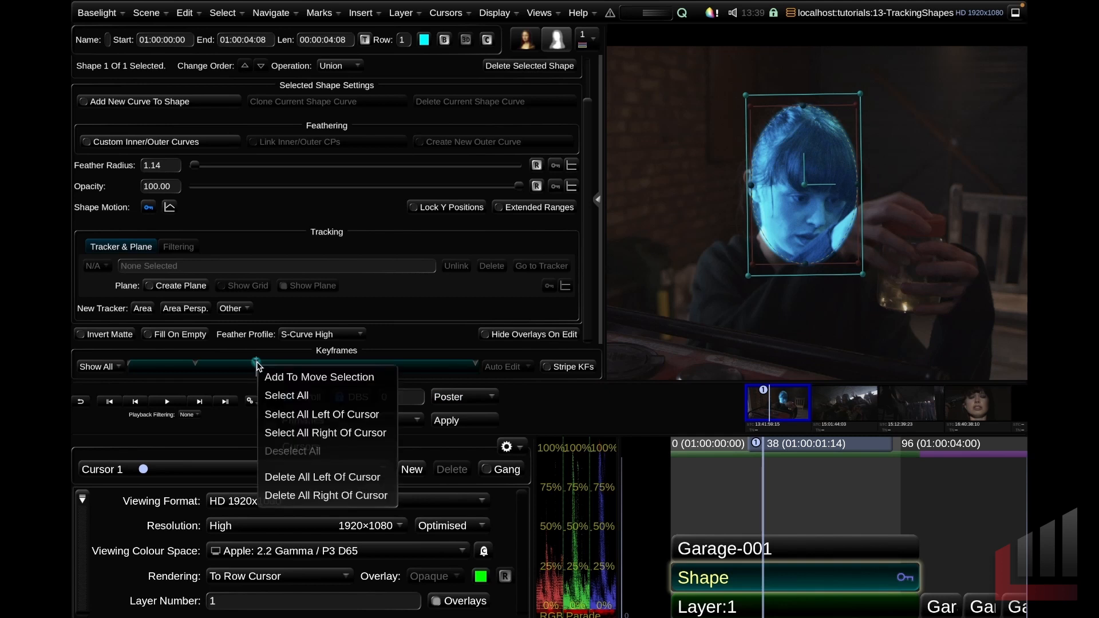
pyautogui.moveTo(287, 384)
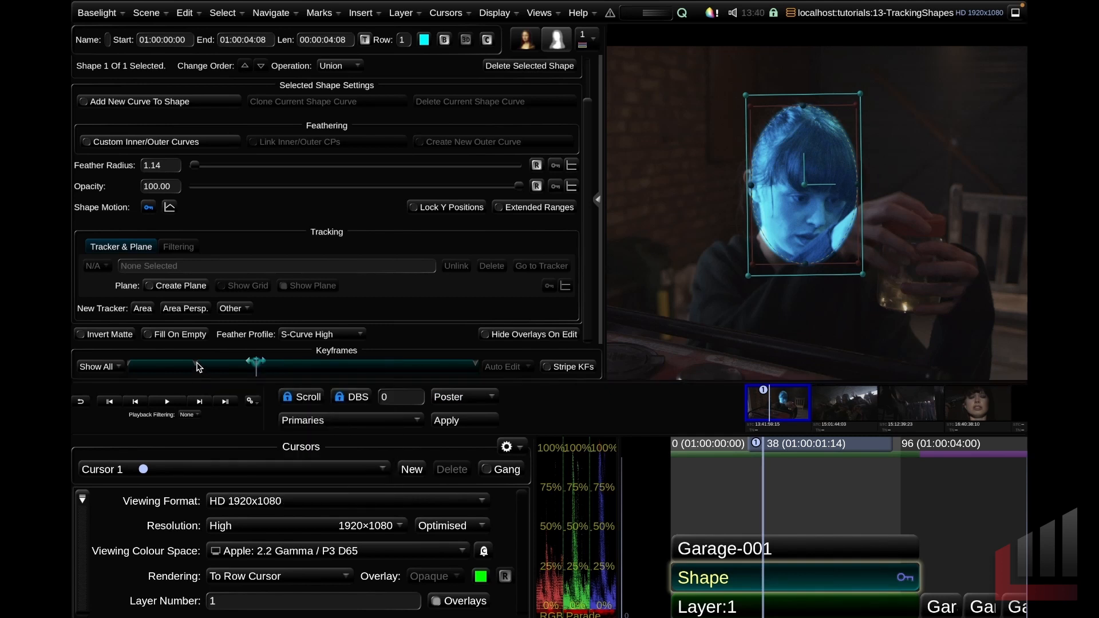
pyautogui.rightClick(196, 365)
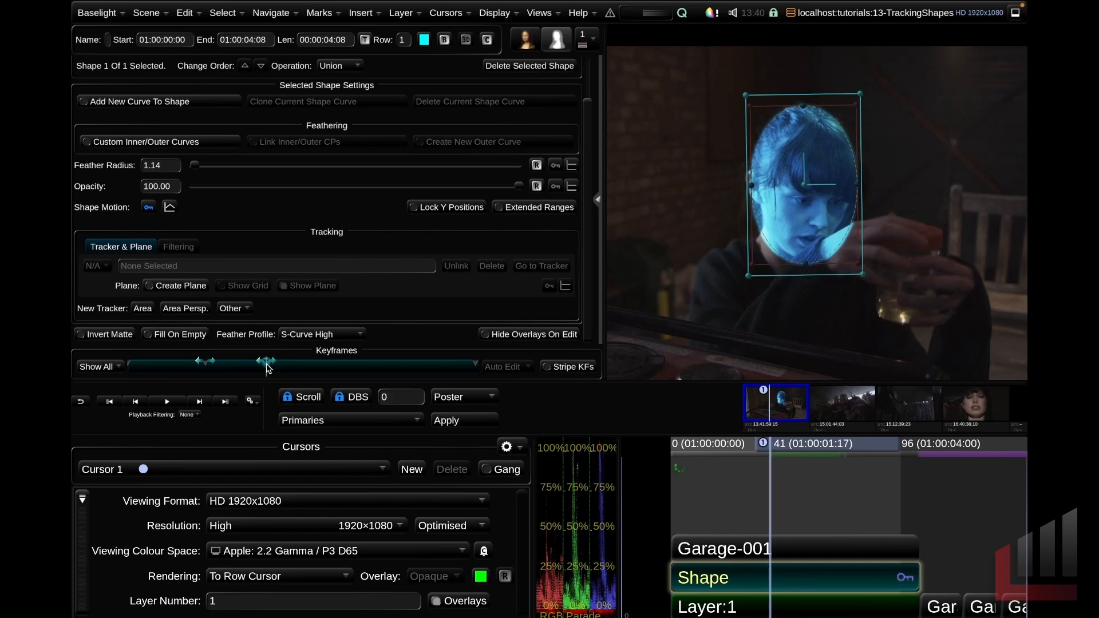
pyautogui.rightClick(266, 362)
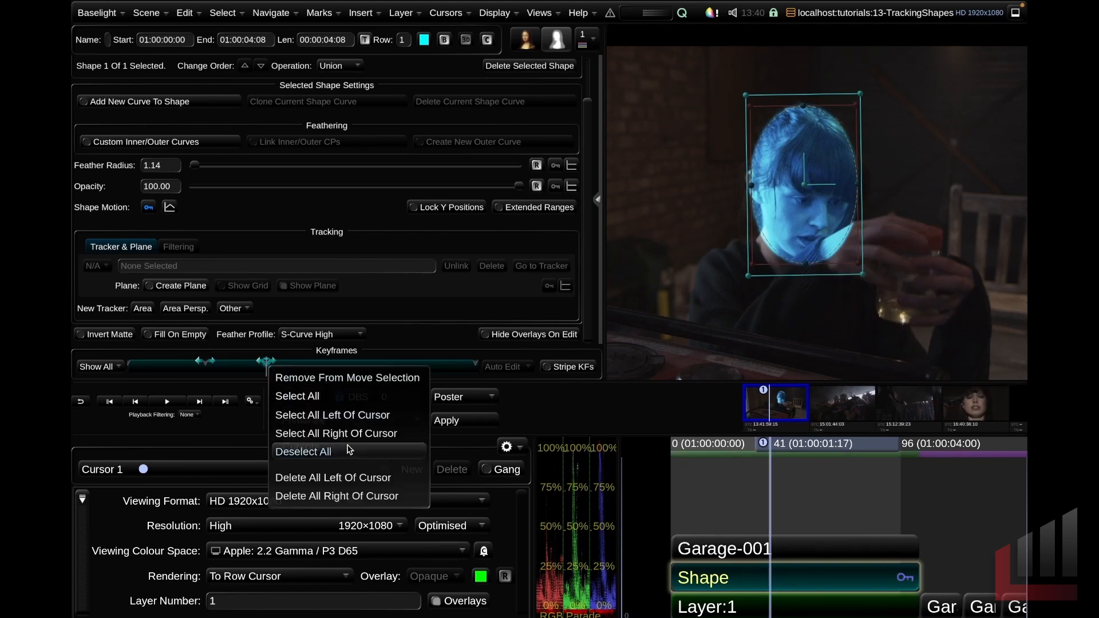
pyautogui.moveTo(346, 477)
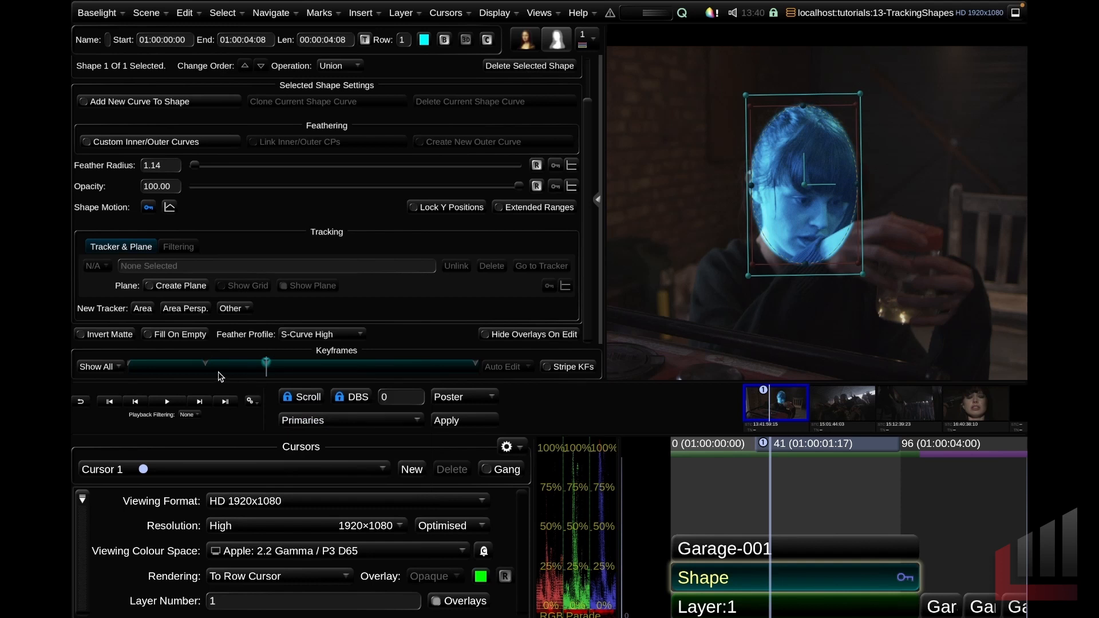
pyautogui.moveTo(200, 234)
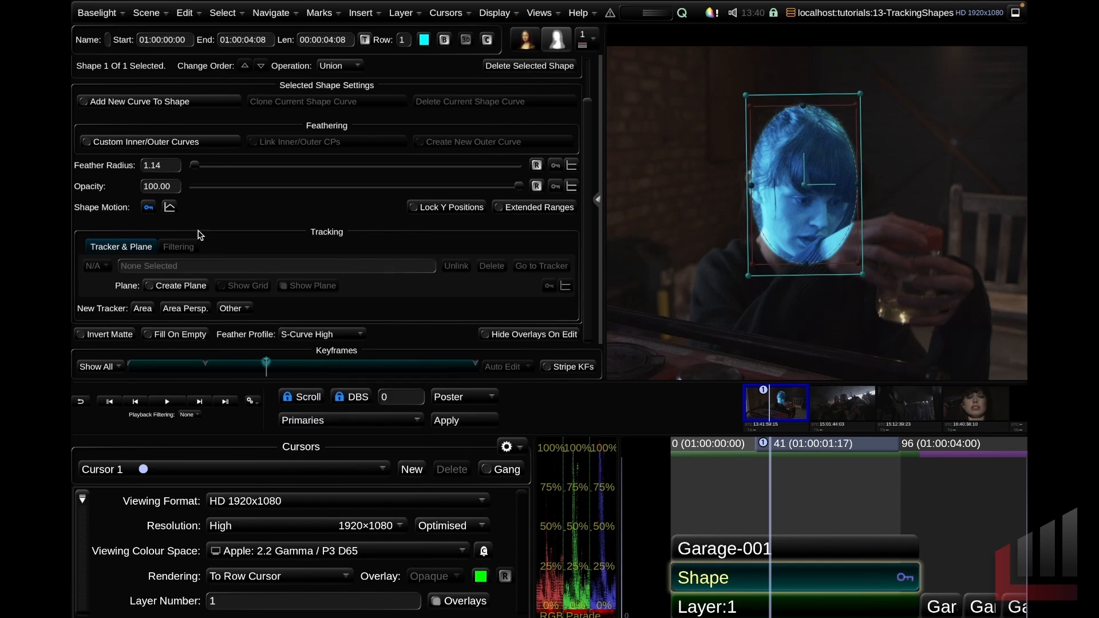
pyautogui.moveTo(169, 206)
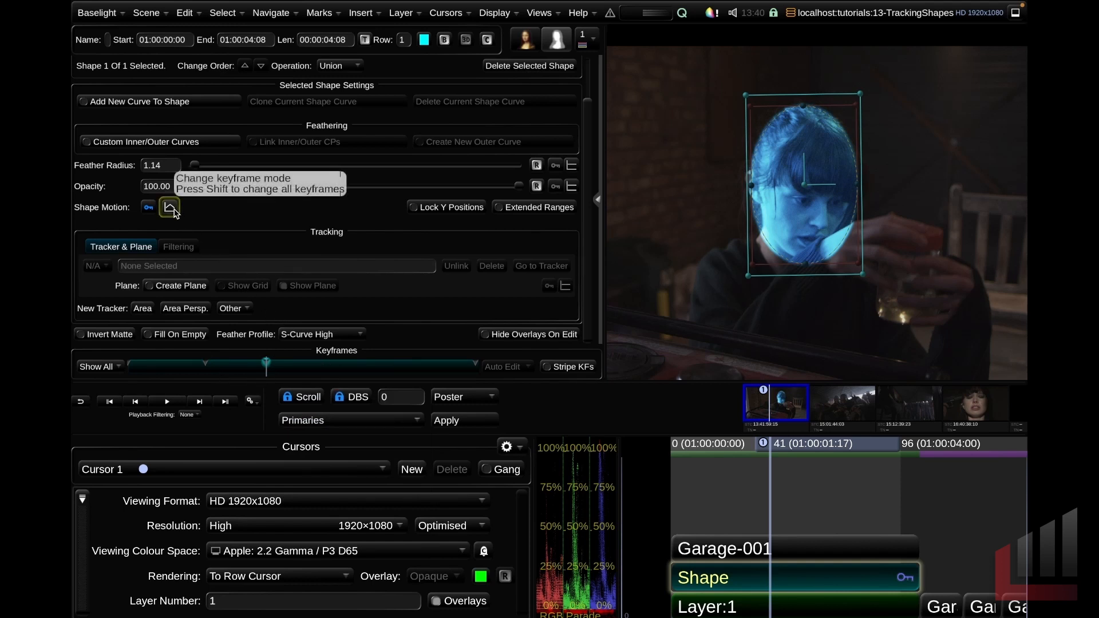
pyautogui.click(168, 207)
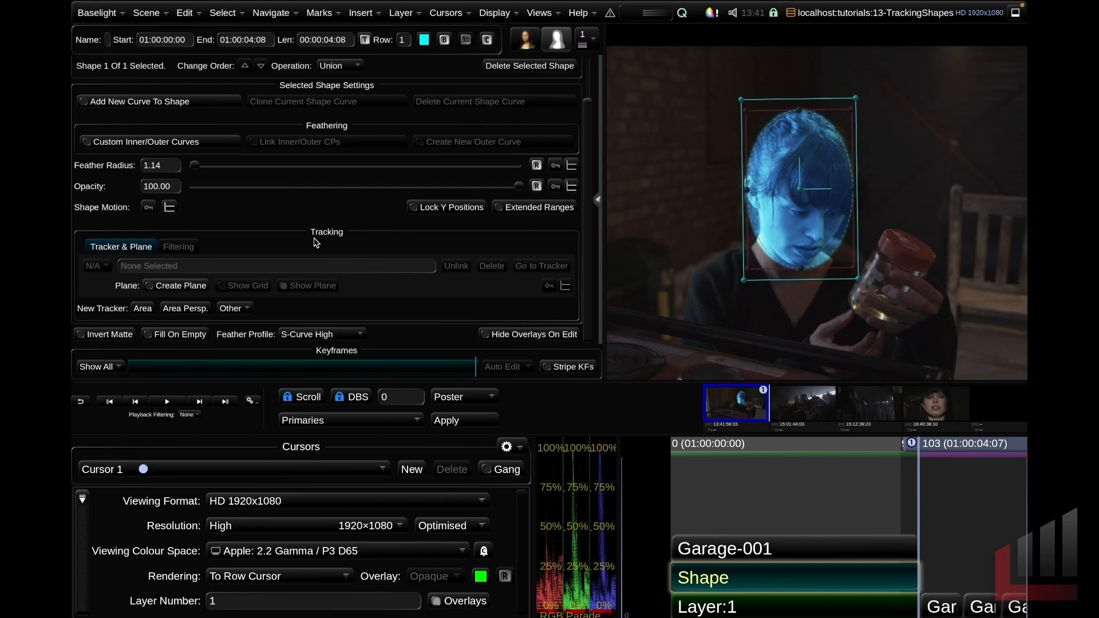
pyautogui.moveTo(315, 237)
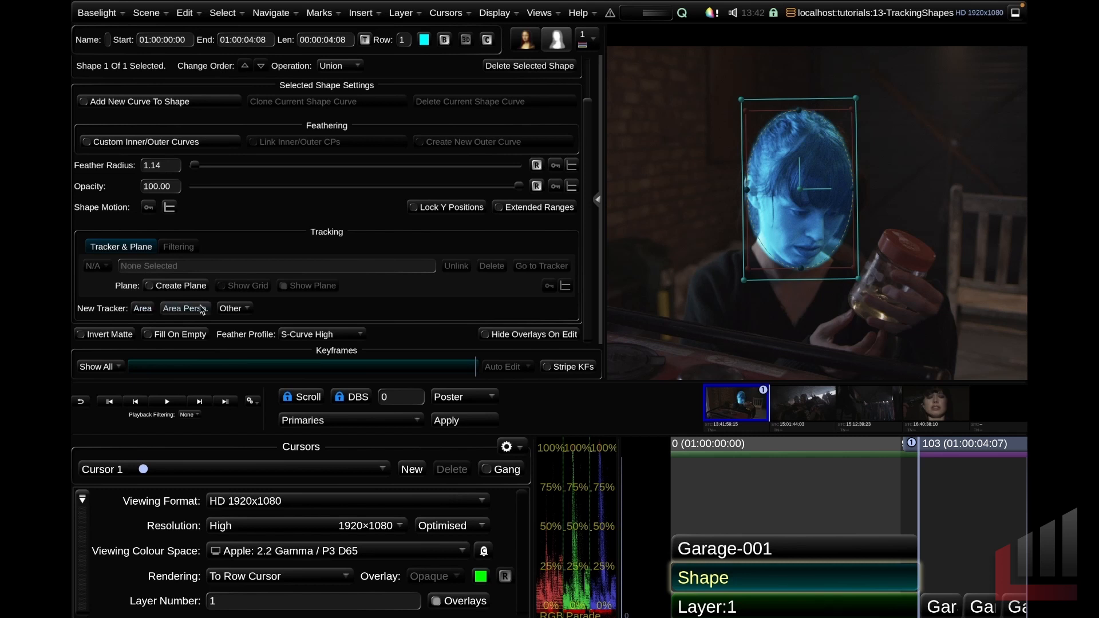
# Reveal the Other tracker types: One Point, Two Point and Four Point Persp
pyautogui.click(233, 308)
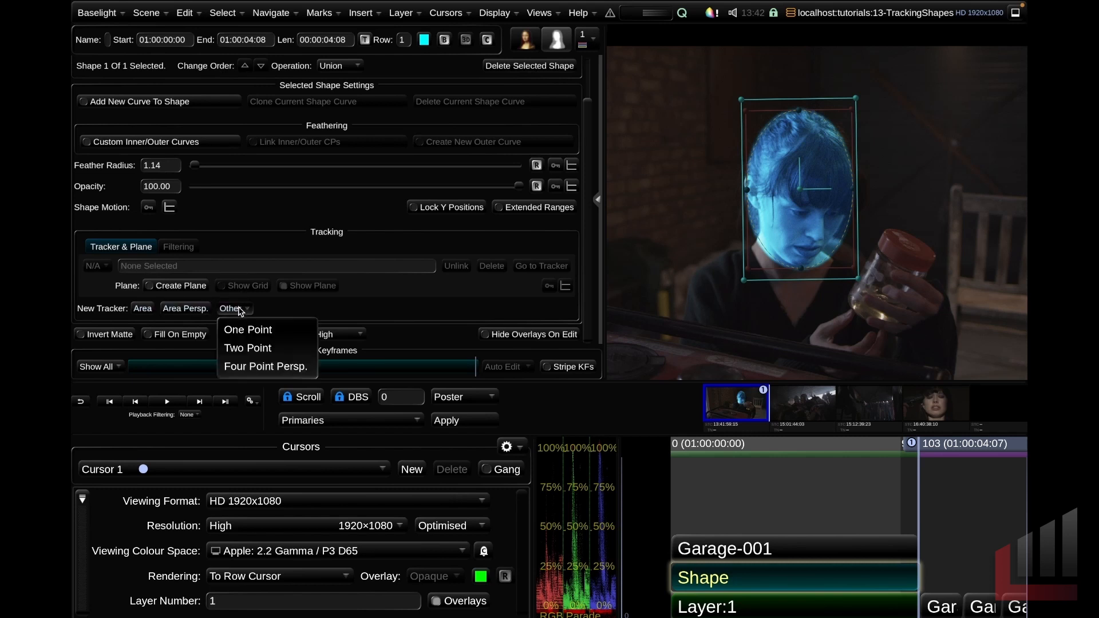
pyautogui.moveTo(247, 329)
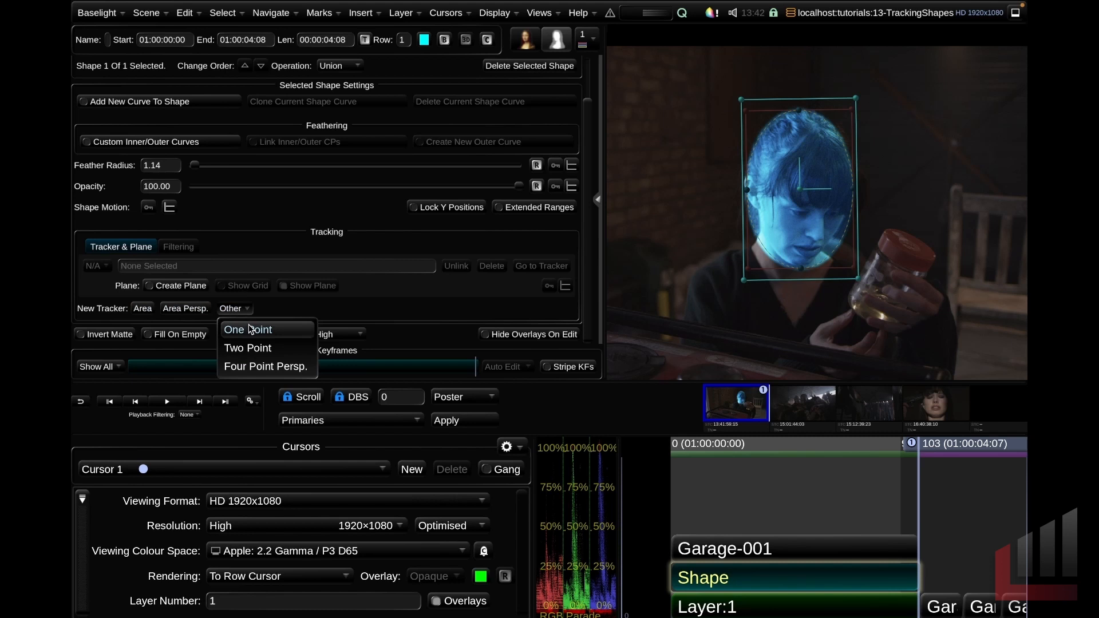
pyautogui.moveTo(313, 325)
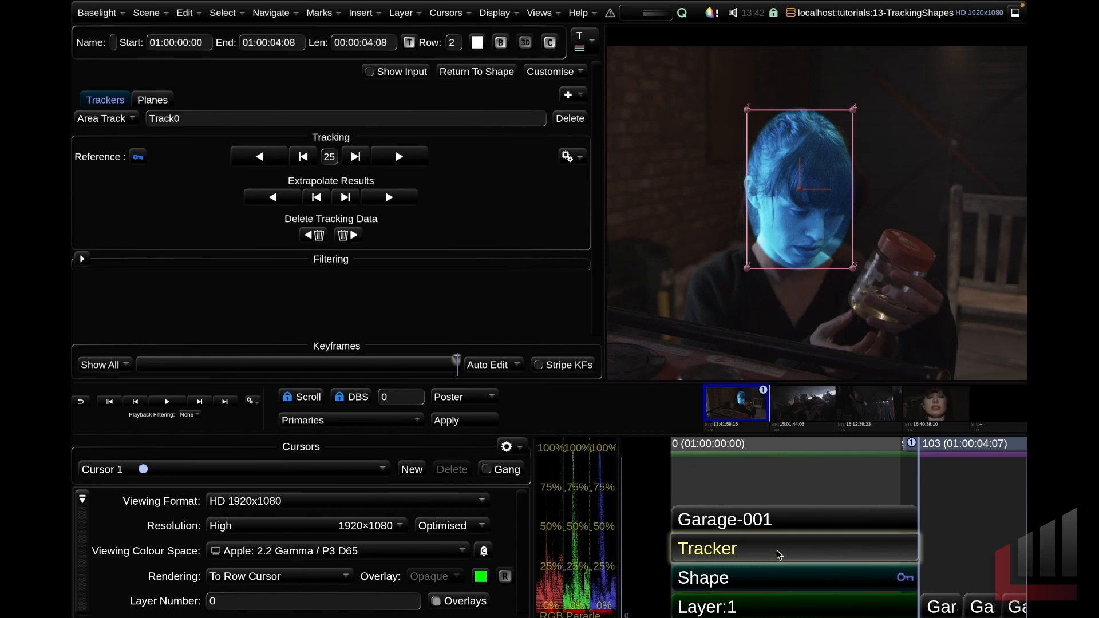
pyautogui.moveTo(802, 204)
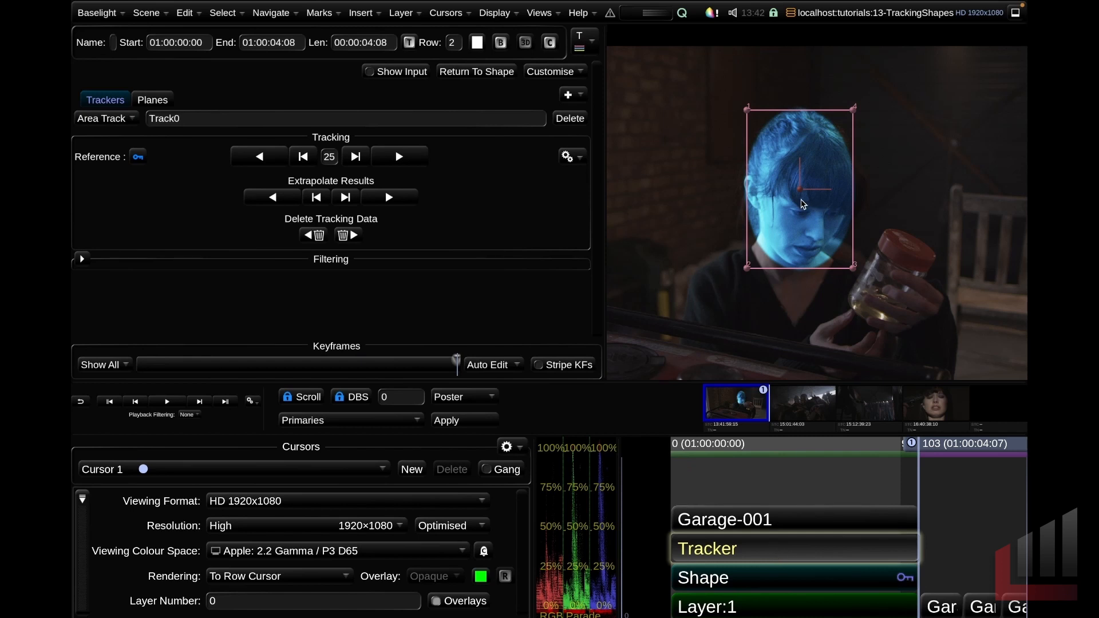
pyautogui.moveTo(790, 212)
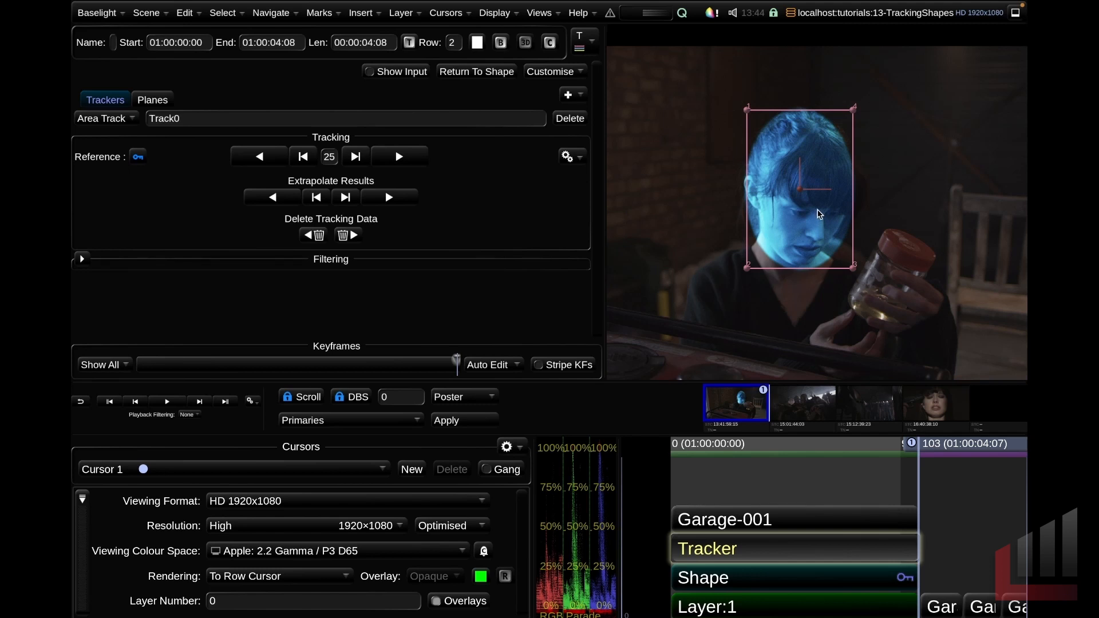
pyautogui.moveTo(821, 211)
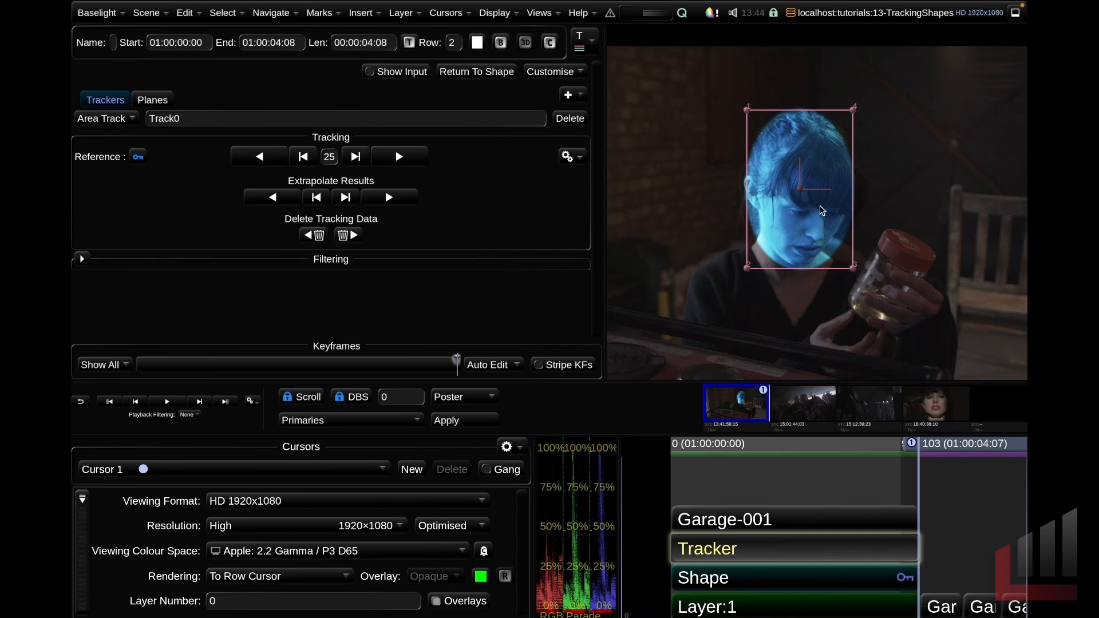
pyautogui.moveTo(825, 224)
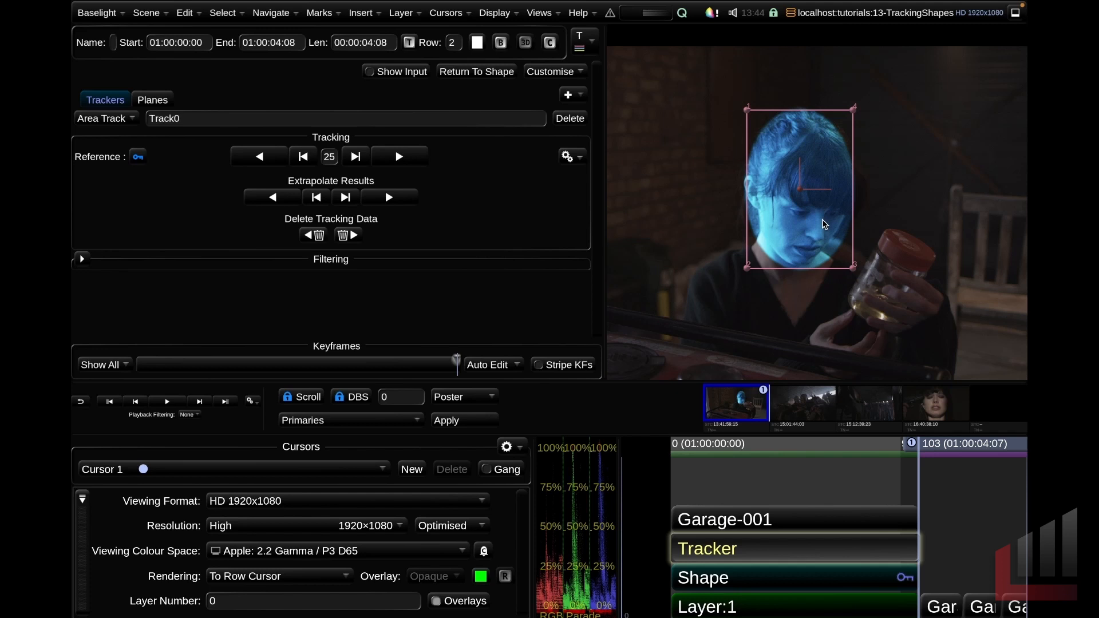
pyautogui.moveTo(843, 126)
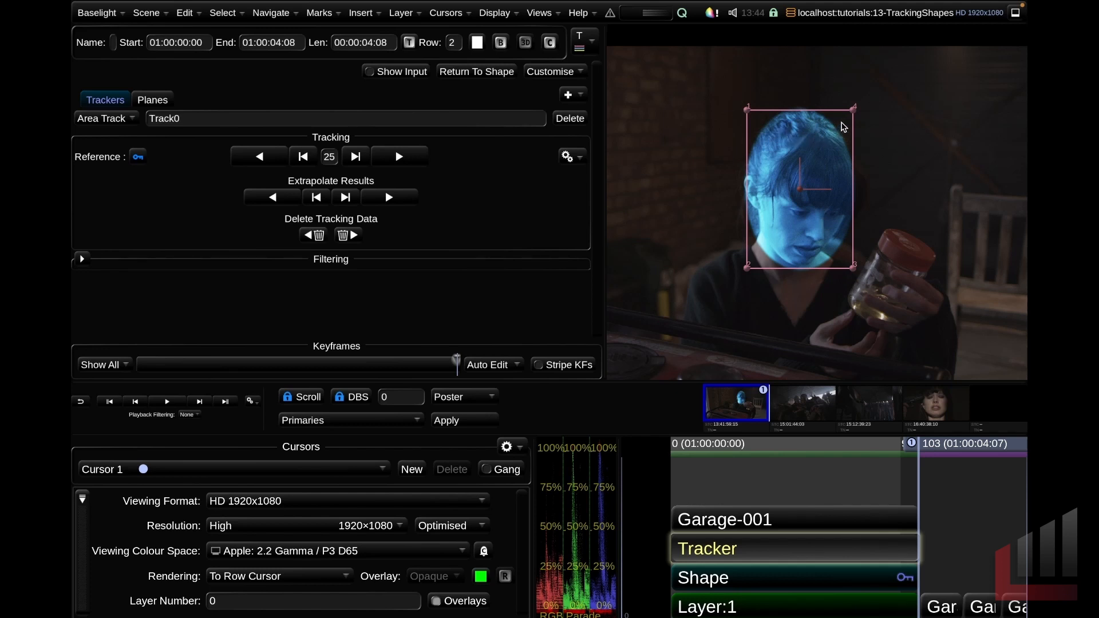
pyautogui.moveTo(872, 262)
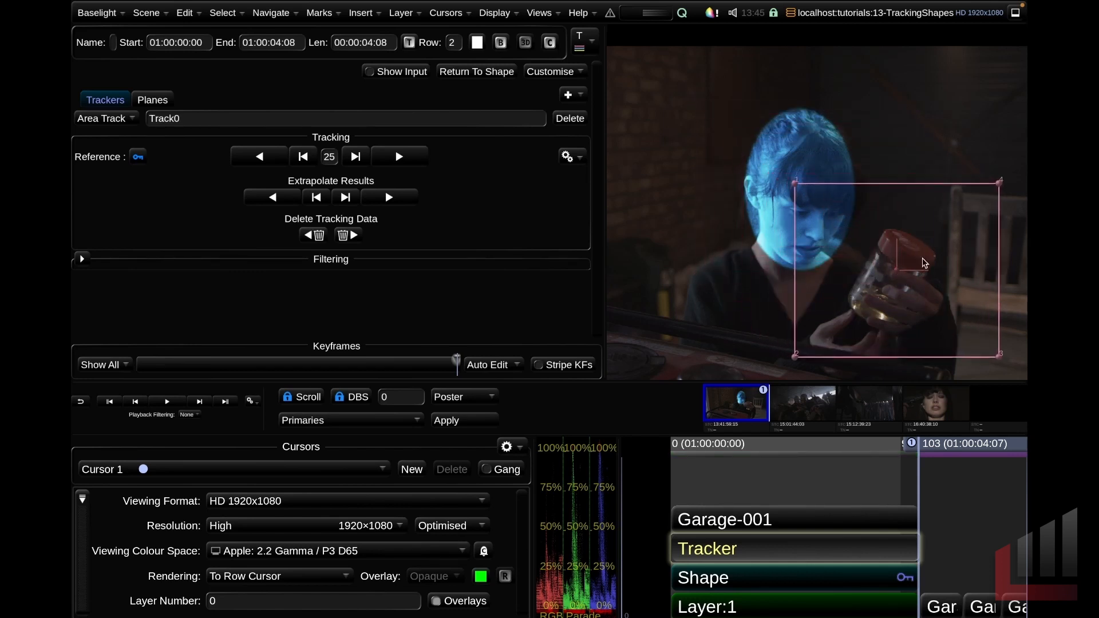
# Move the Track0 area box back over the actress's face
pyautogui.moveTo(924, 263); pyautogui.dragTo(871, 257)
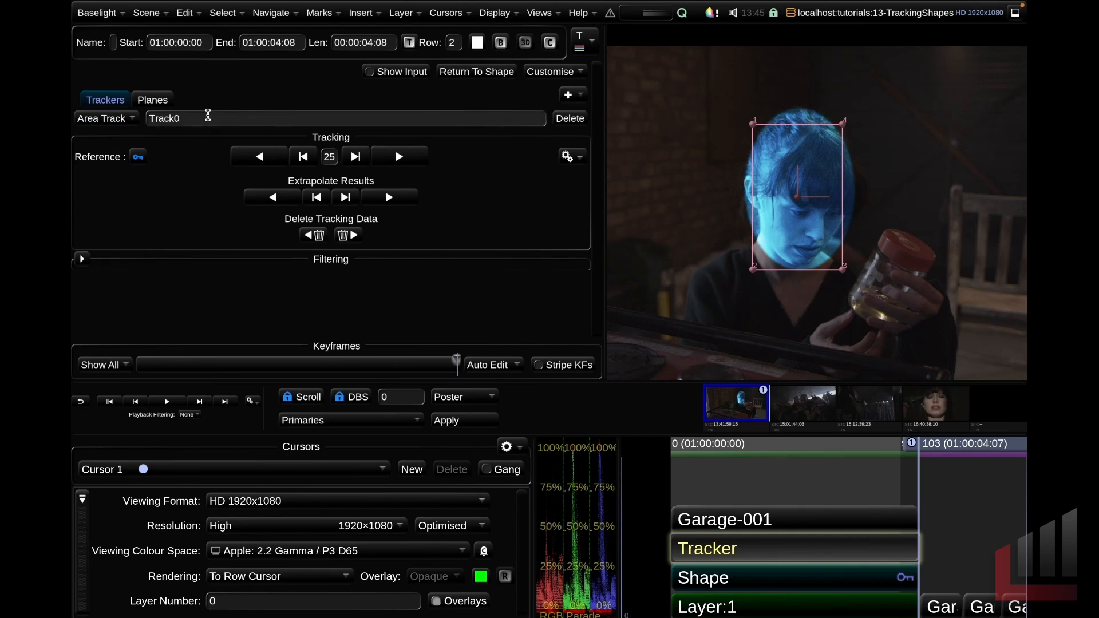
pyautogui.click(103, 118)
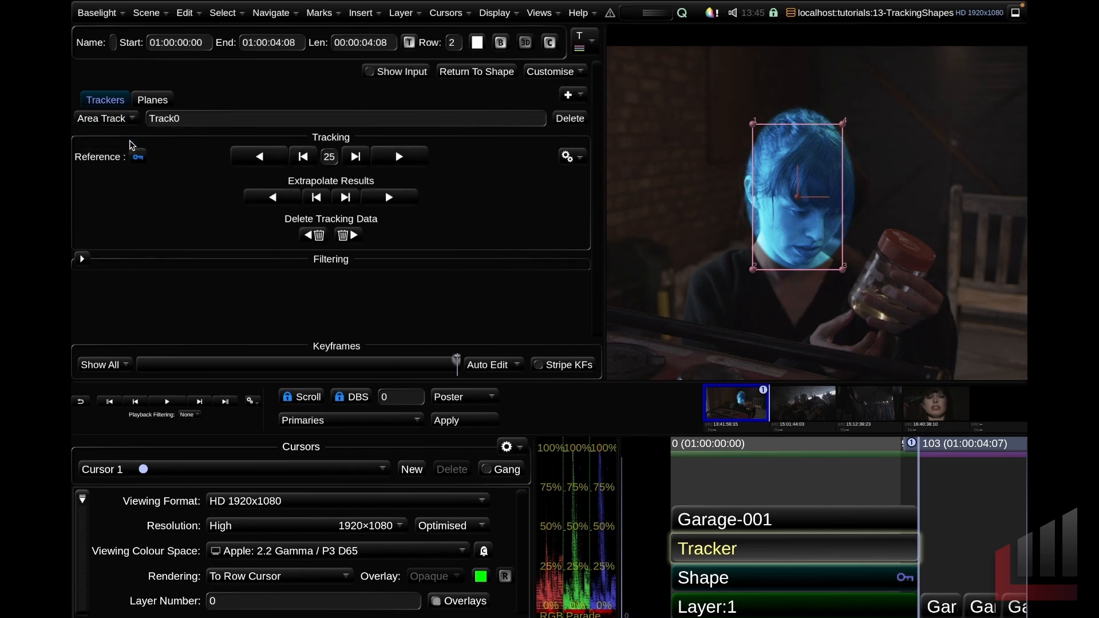
pyautogui.moveTo(385, 148)
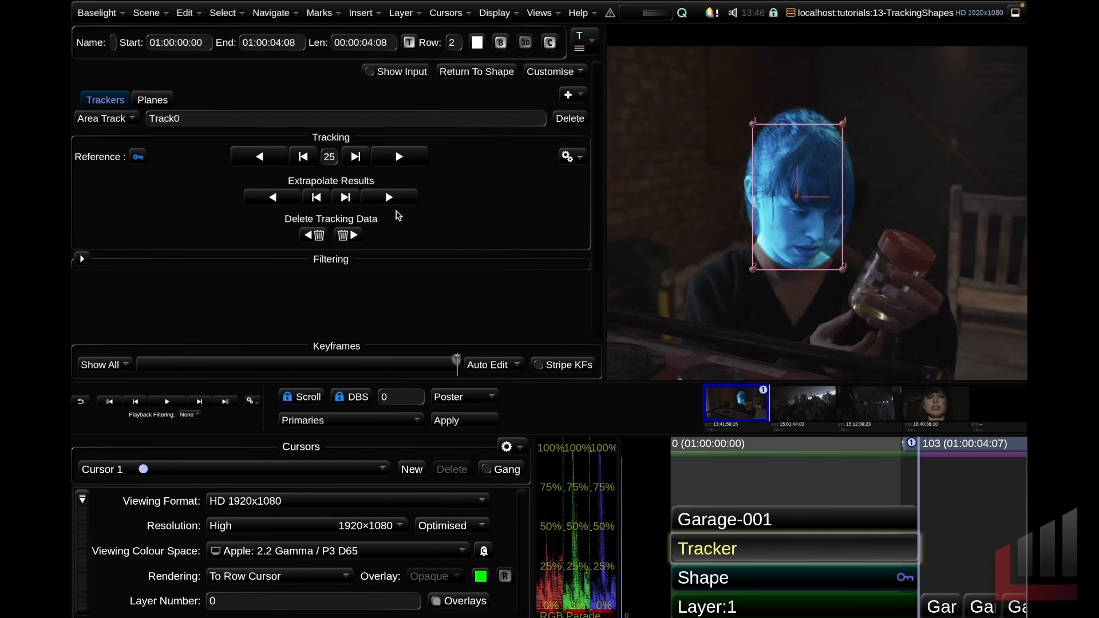
pyautogui.moveTo(399, 156)
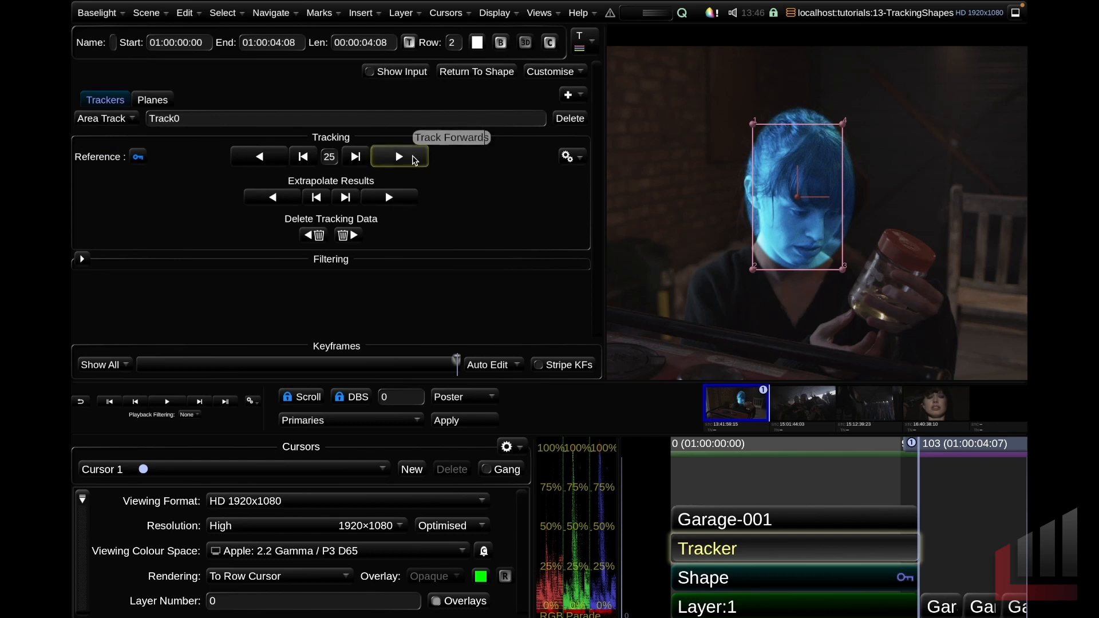
pyautogui.moveTo(280, 161)
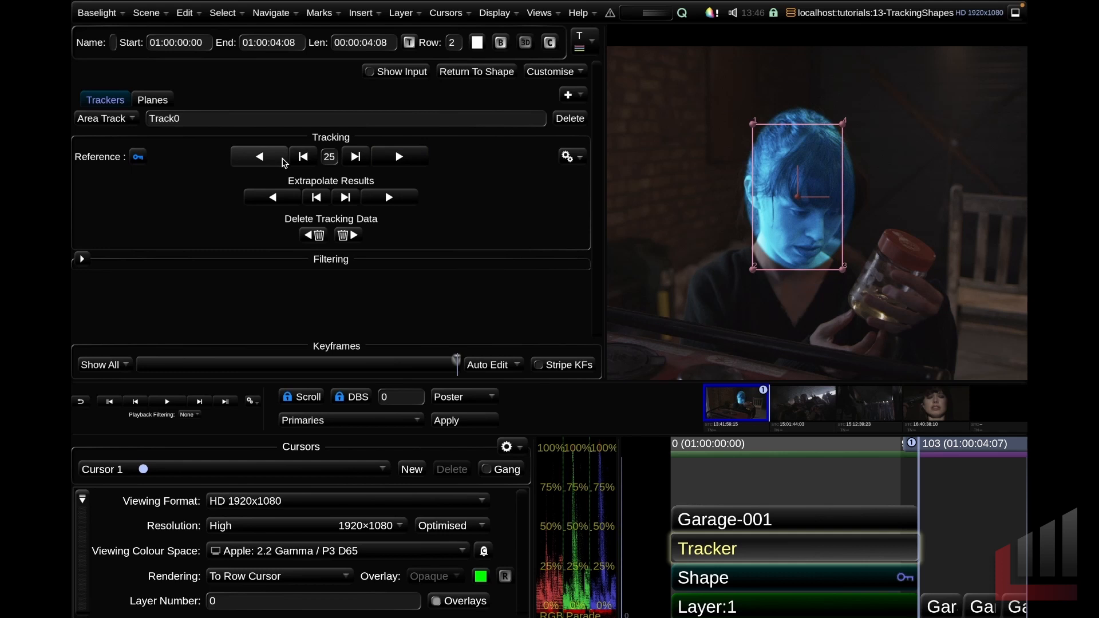
pyautogui.moveTo(259, 157)
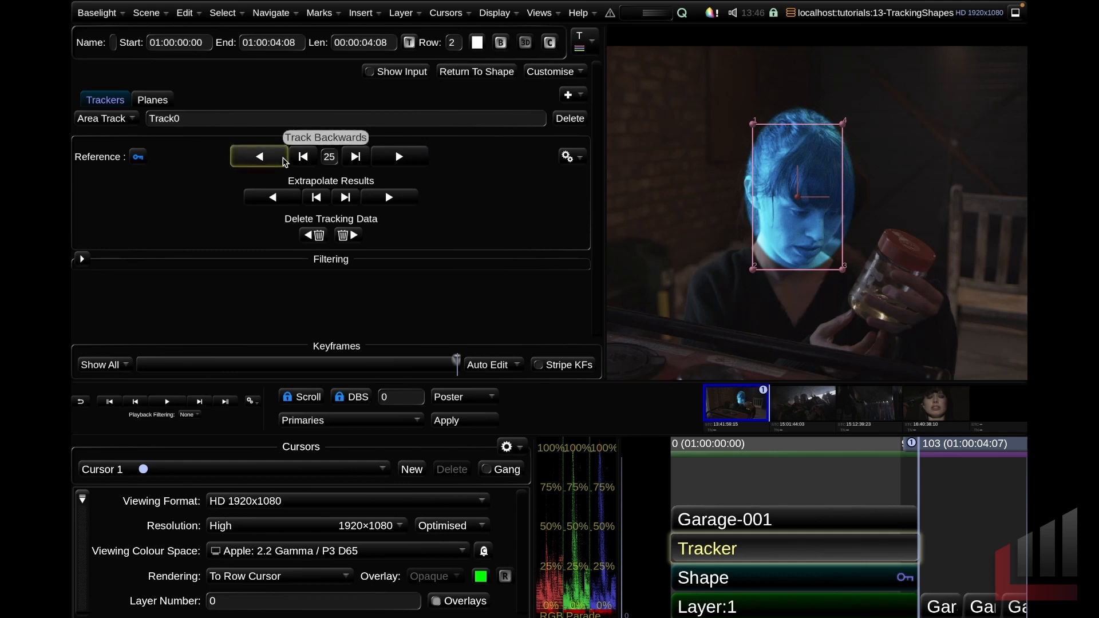
pyautogui.moveTo(302, 157)
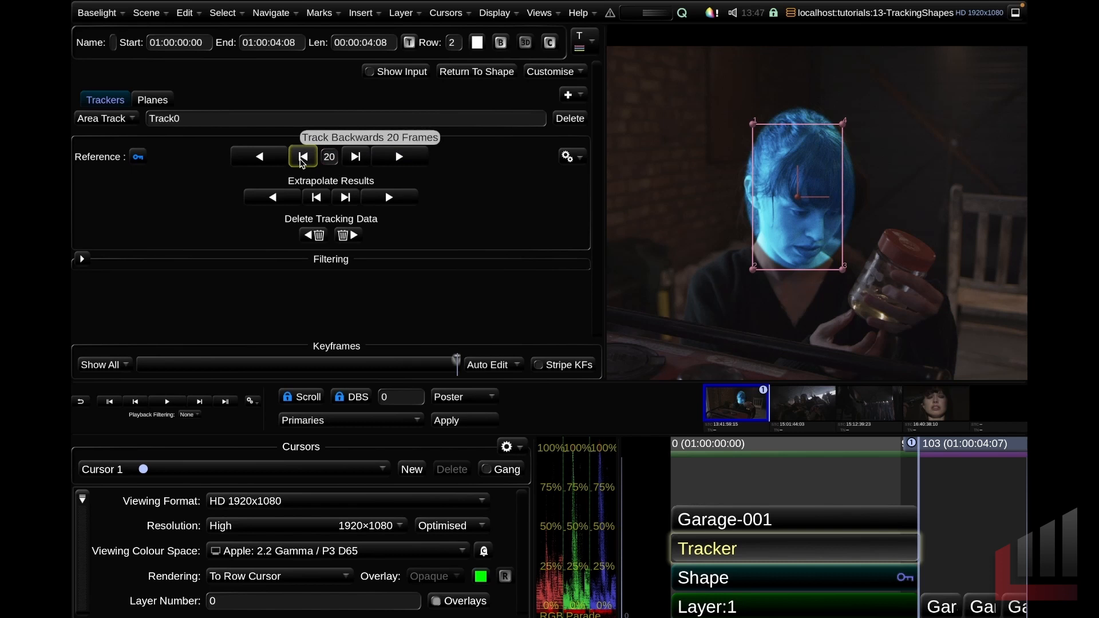
# Step Track0 backwards in increments from the last frame to around frame 68
pyautogui.click(302, 156)
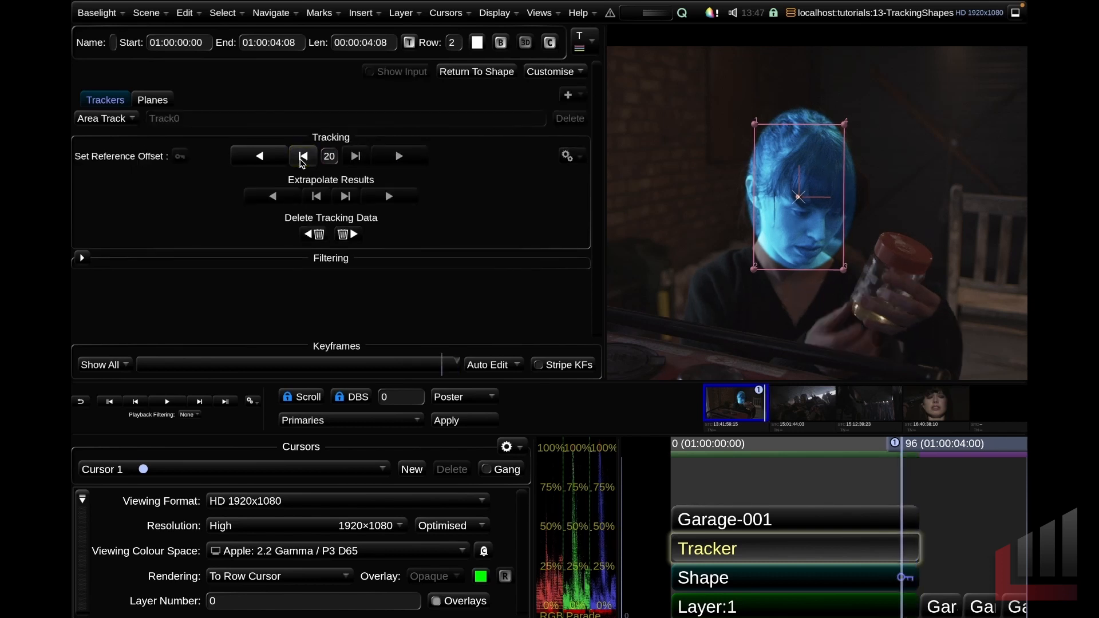
pyautogui.click(303, 155)
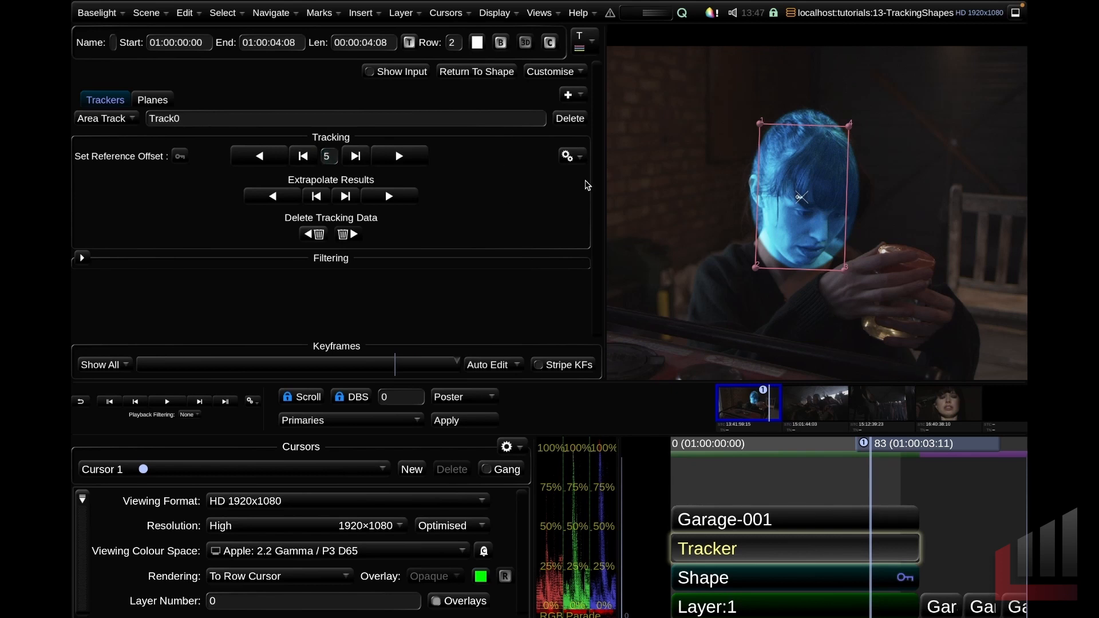
pyautogui.click(302, 156)
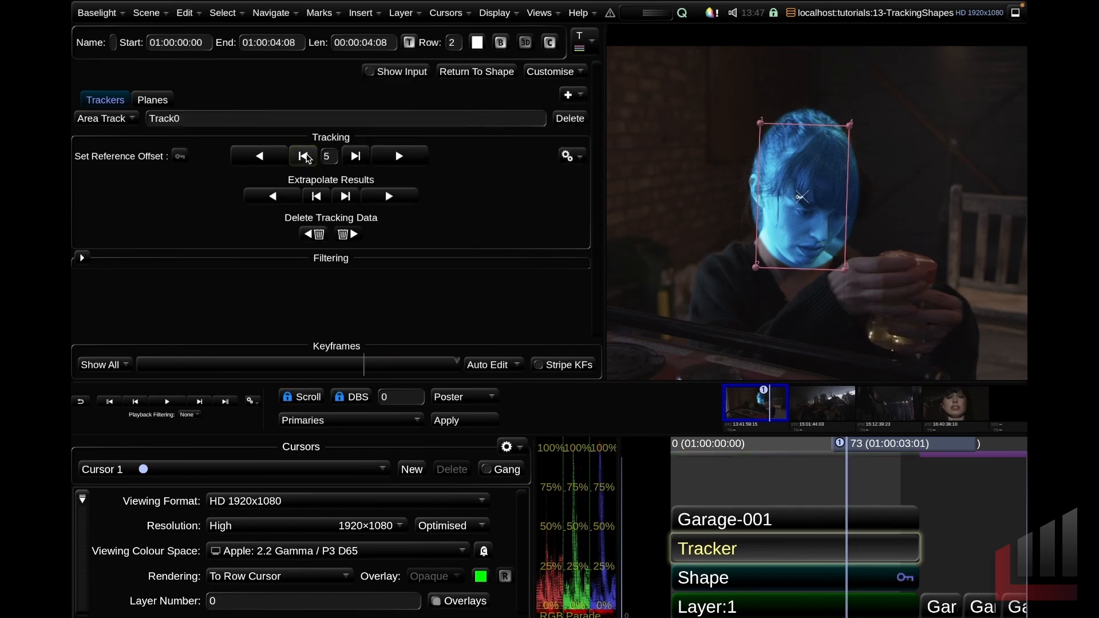
pyautogui.click(302, 156)
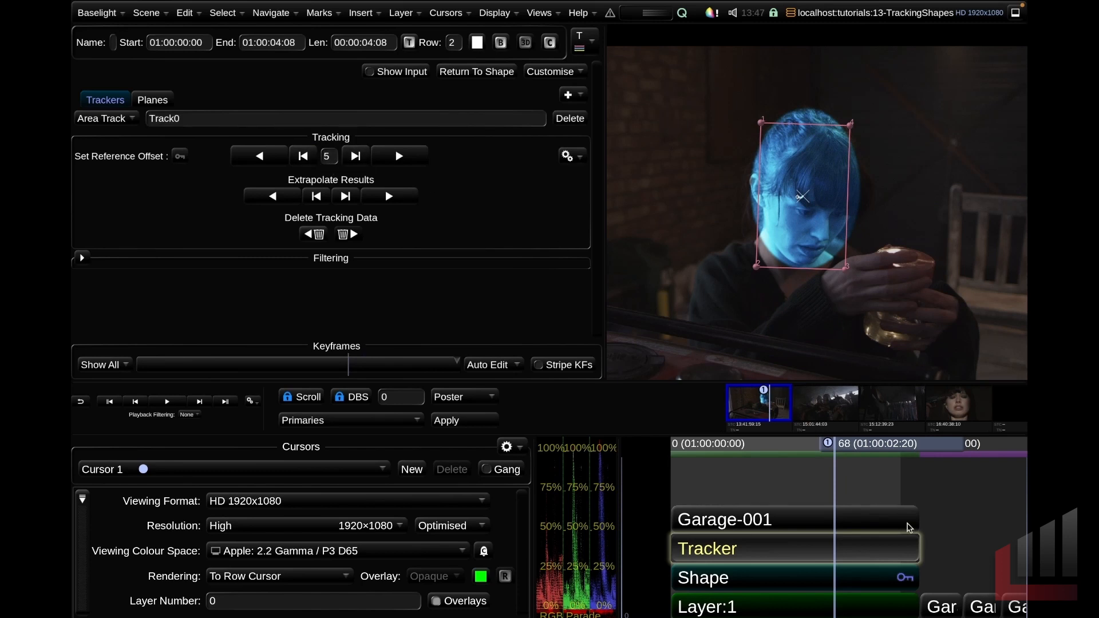
pyautogui.moveTo(841, 559)
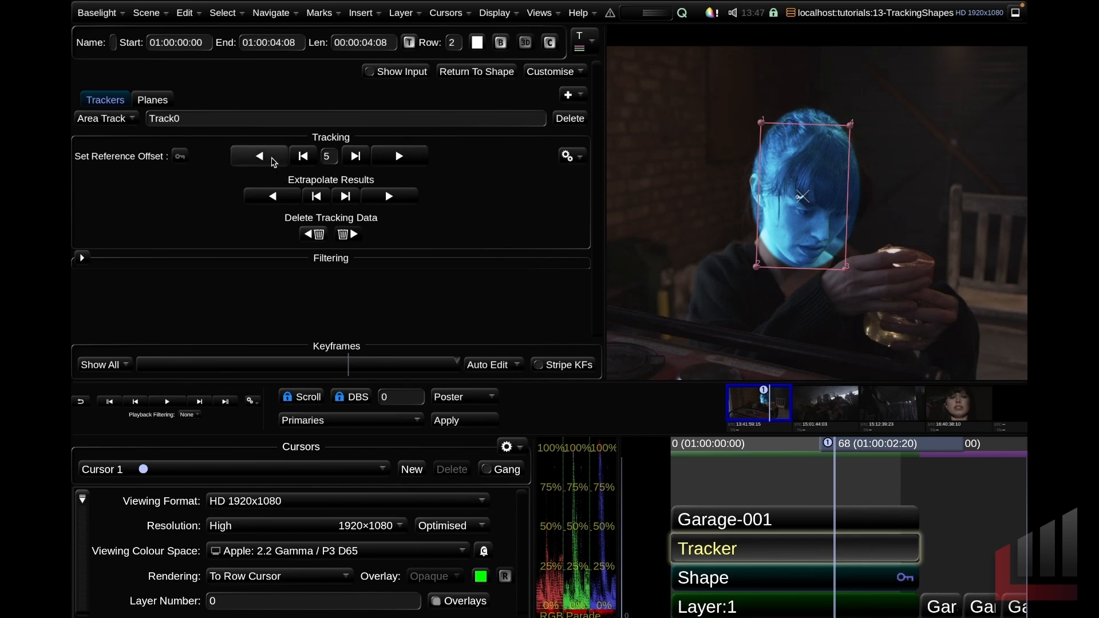
pyautogui.moveTo(258, 156)
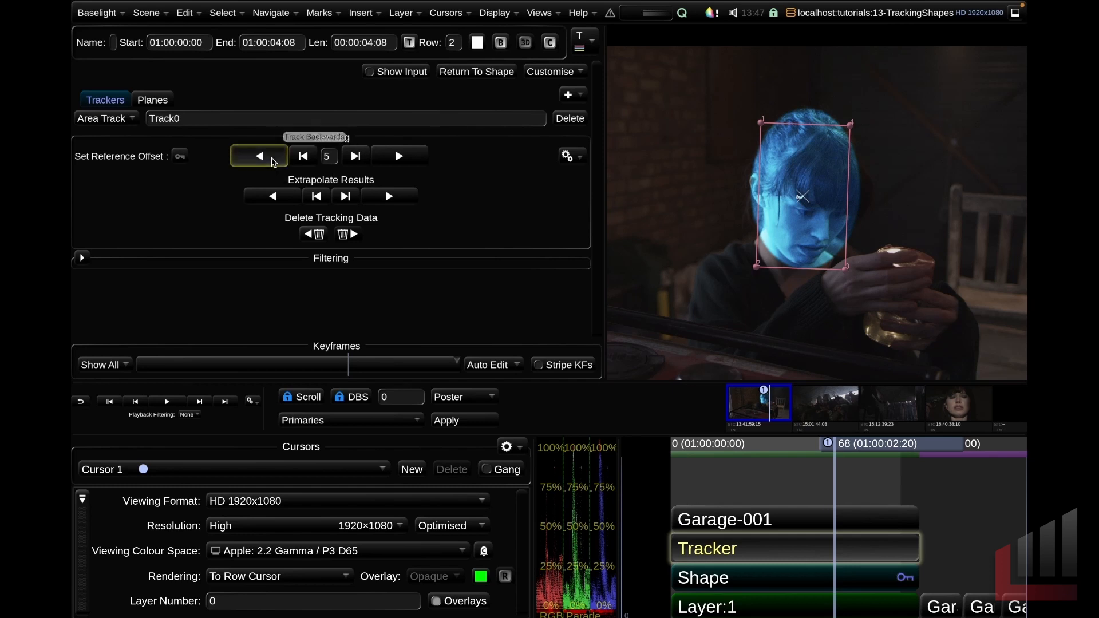
# Track Track0 back to frame 0 and scrub the timeline to verify it follows her face
pyautogui.click(259, 156)
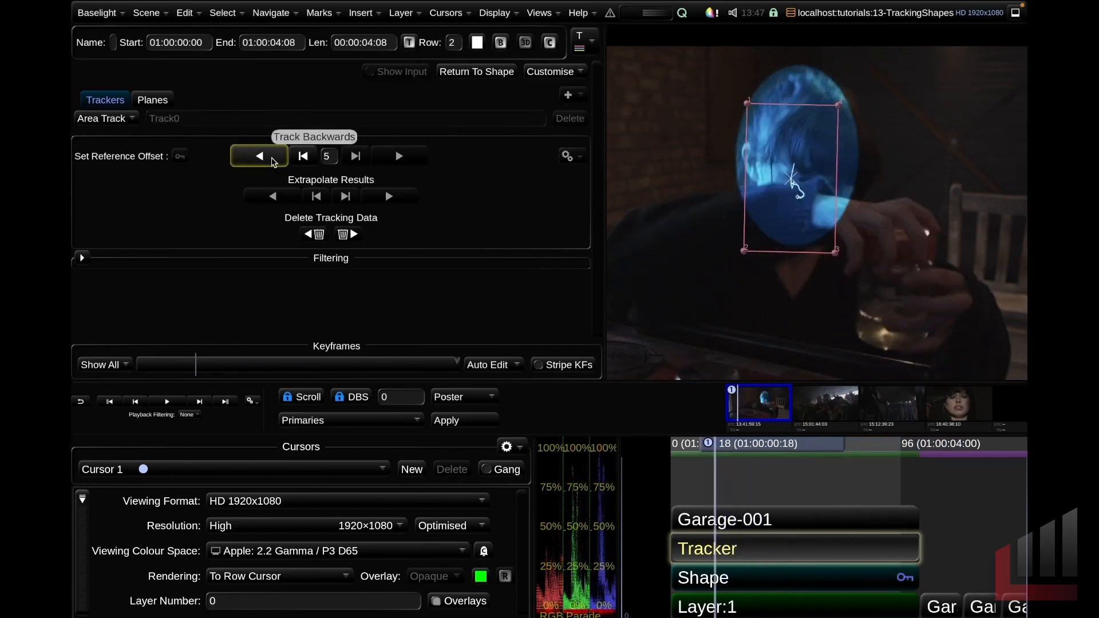
pyautogui.click(258, 156)
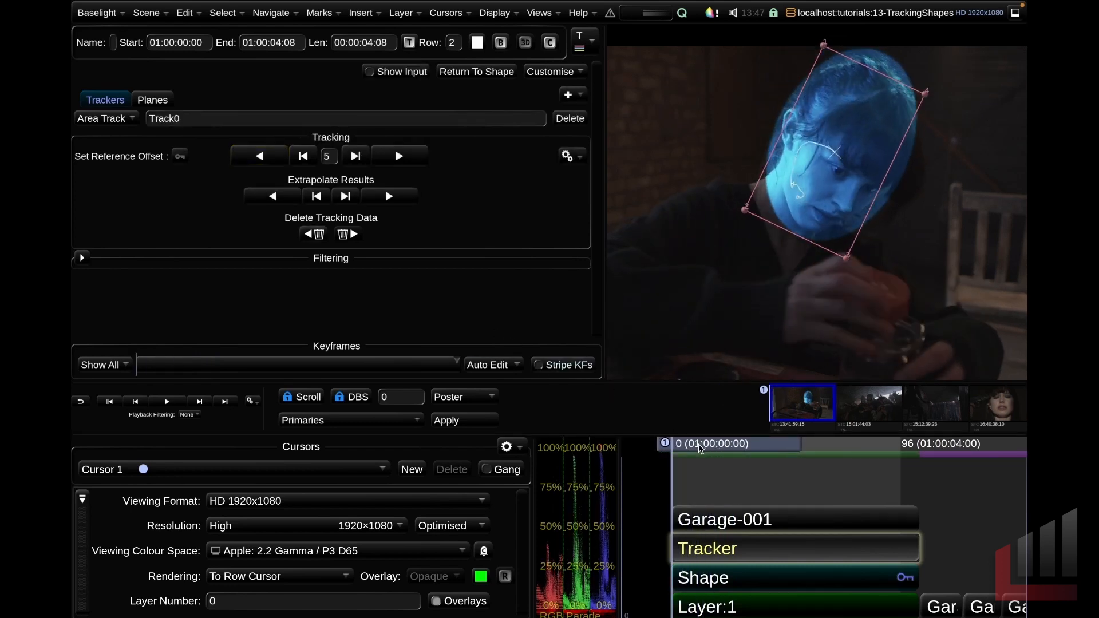
pyautogui.click(746, 442)
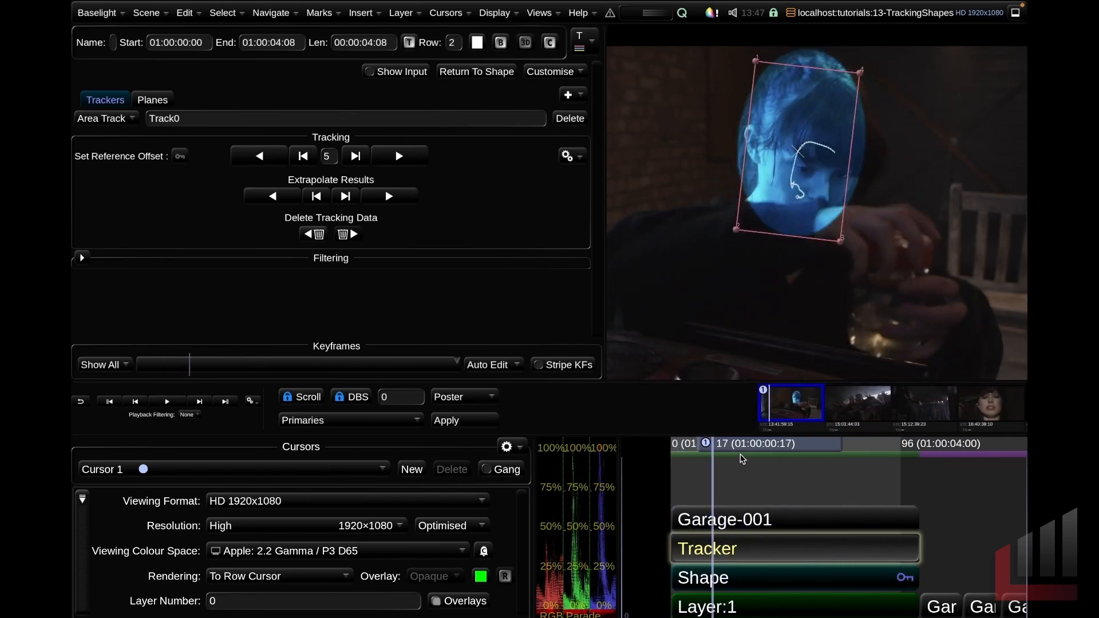
pyautogui.click(790, 454)
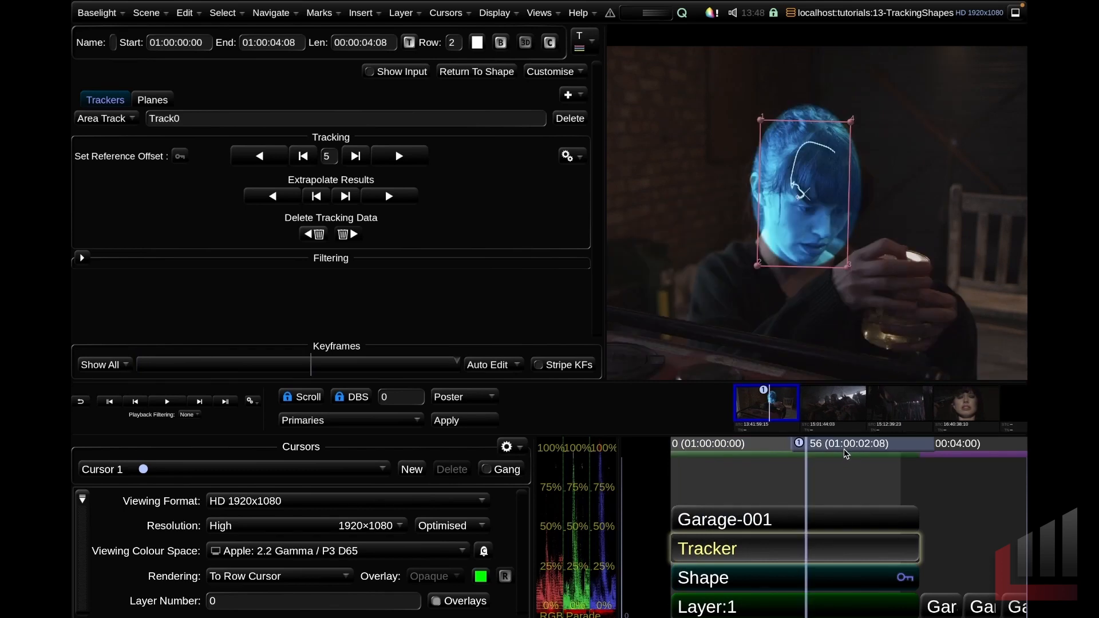
pyautogui.moveTo(847, 456)
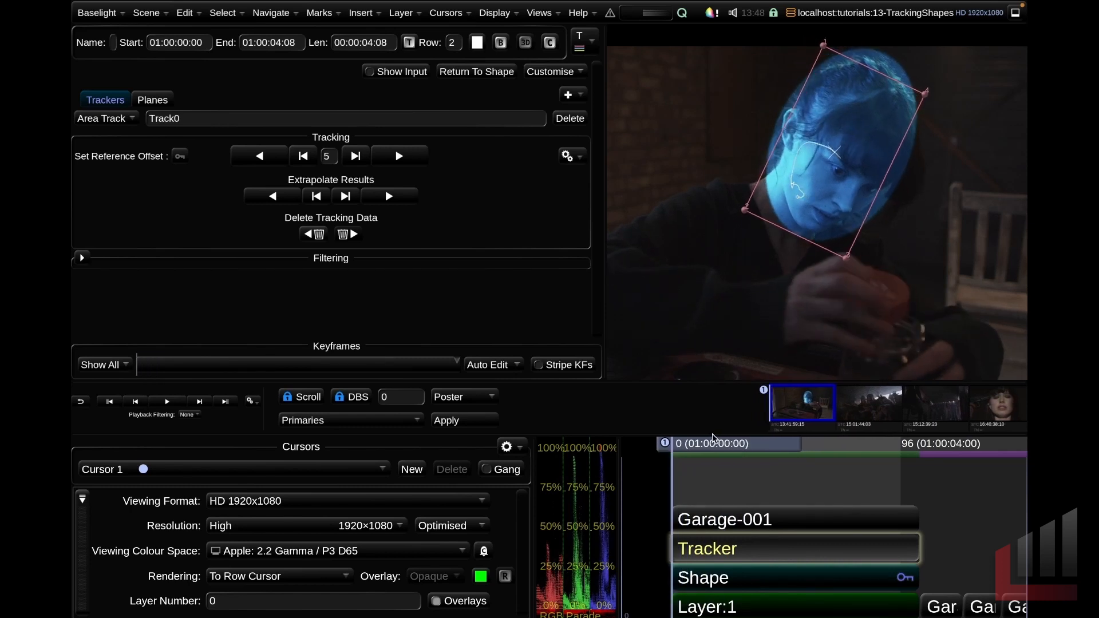
pyautogui.click(725, 443)
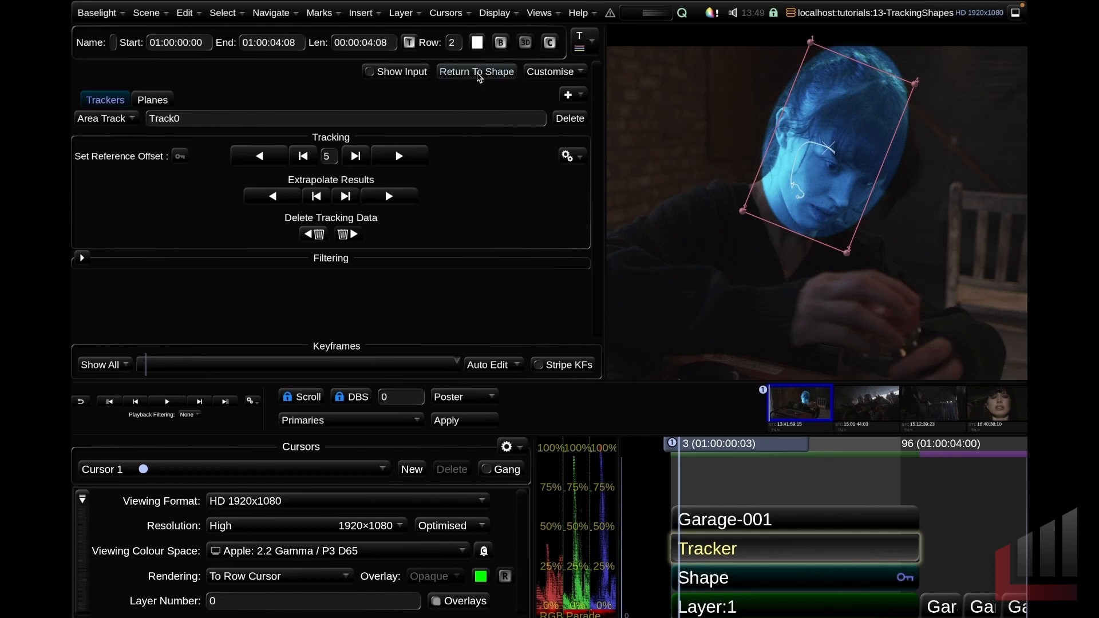
# Unlink the face ellipse, confirm it stops following, then relink it to Track0 - Area Track
pyautogui.click(702, 577)
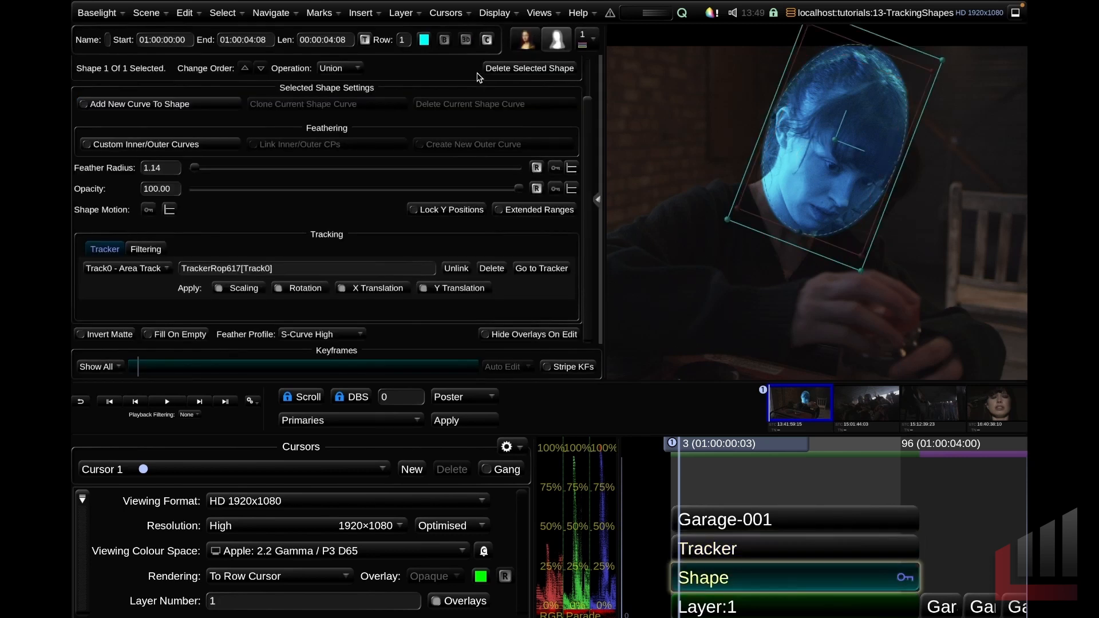
pyautogui.moveTo(820, 578)
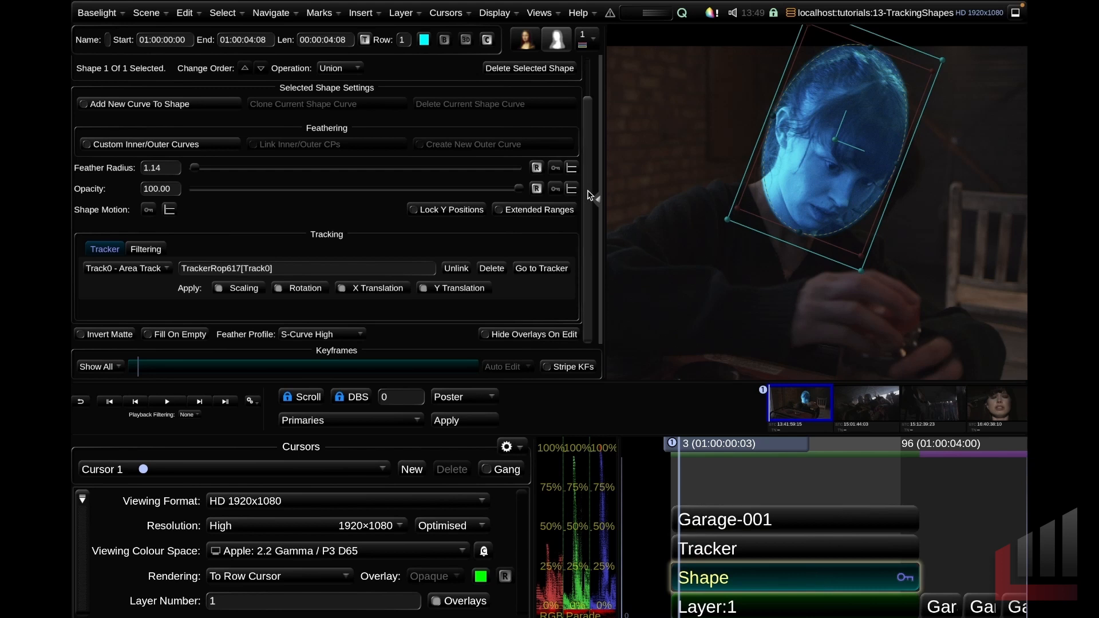
pyautogui.moveTo(357, 244)
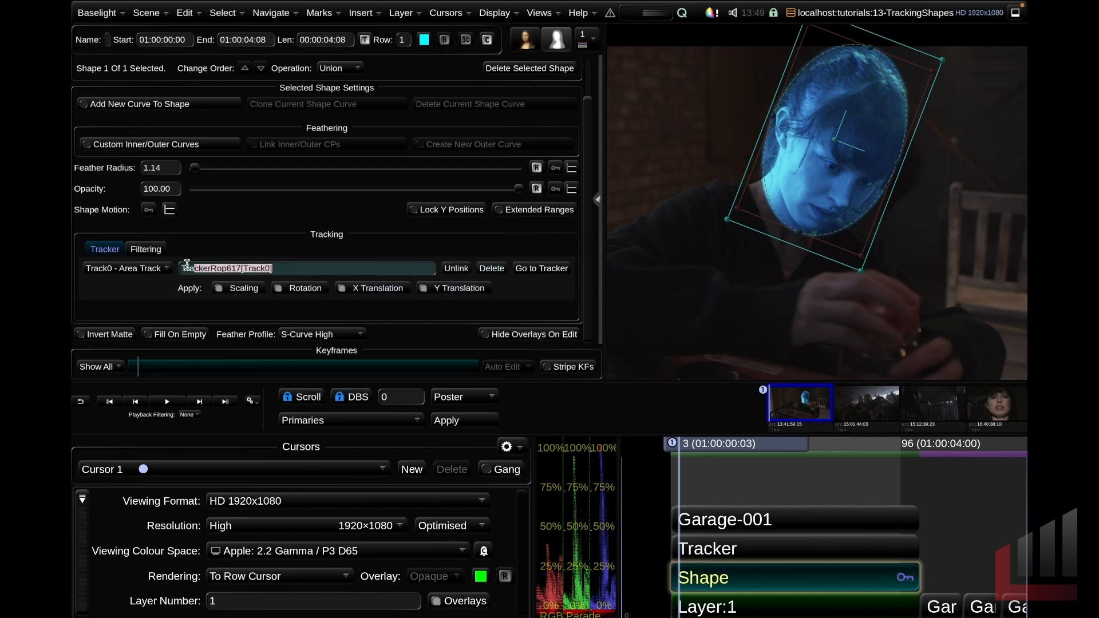
pyautogui.click(125, 268)
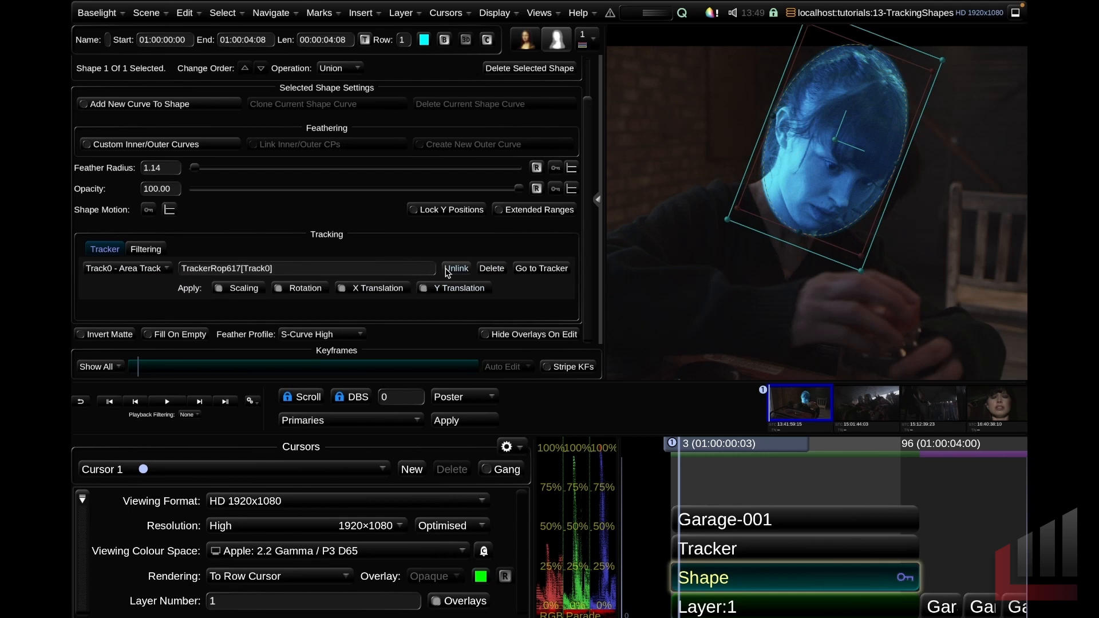
pyautogui.moveTo(456, 268)
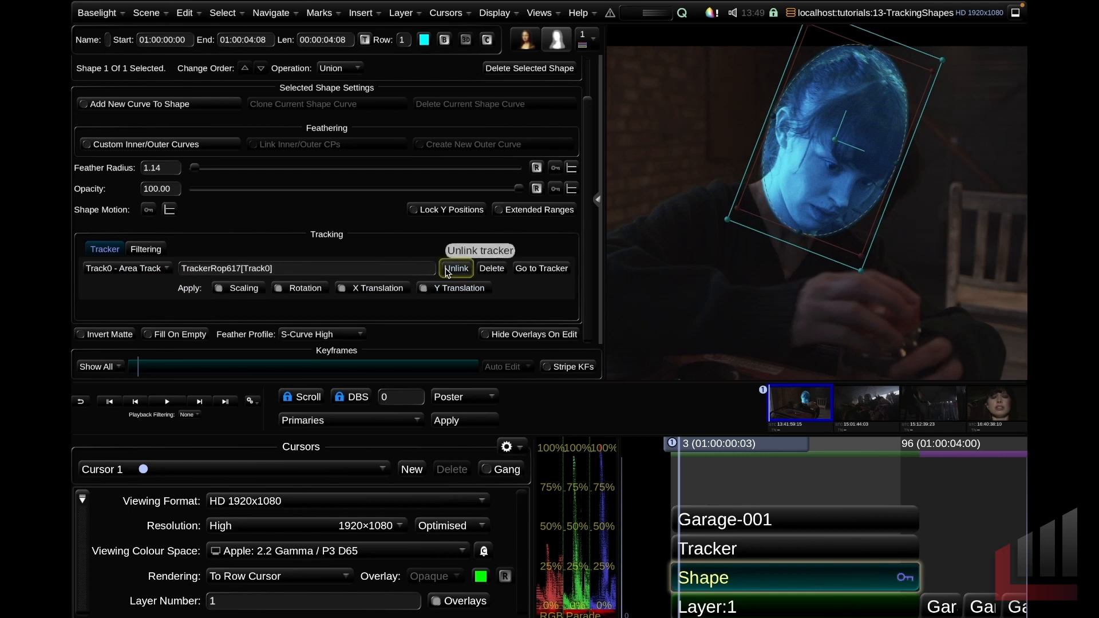
pyautogui.click(455, 268)
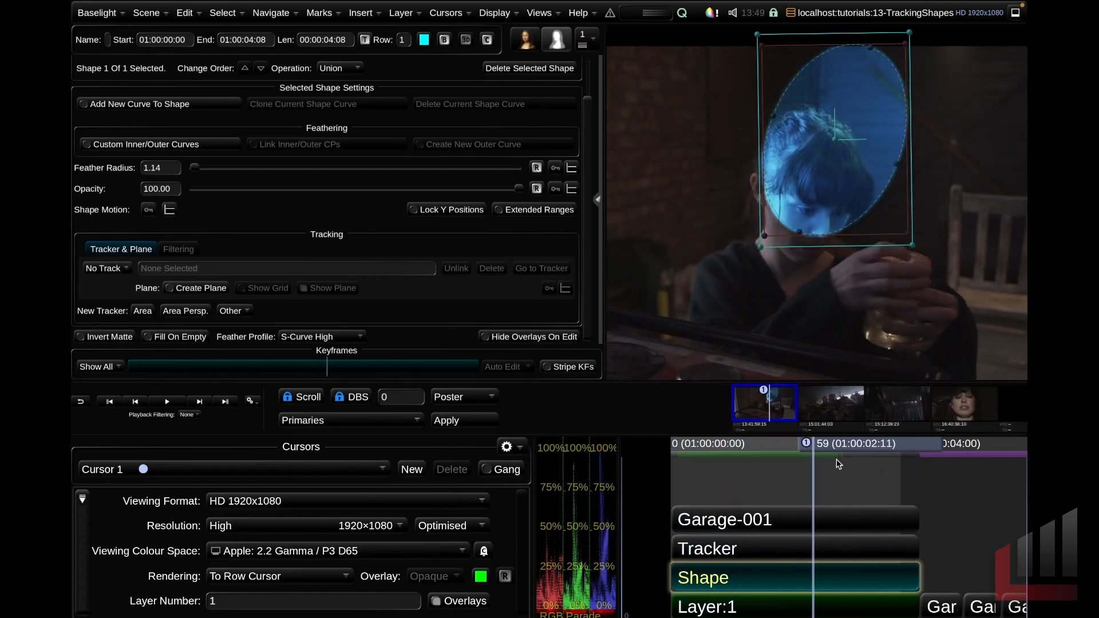
pyautogui.click(706, 548)
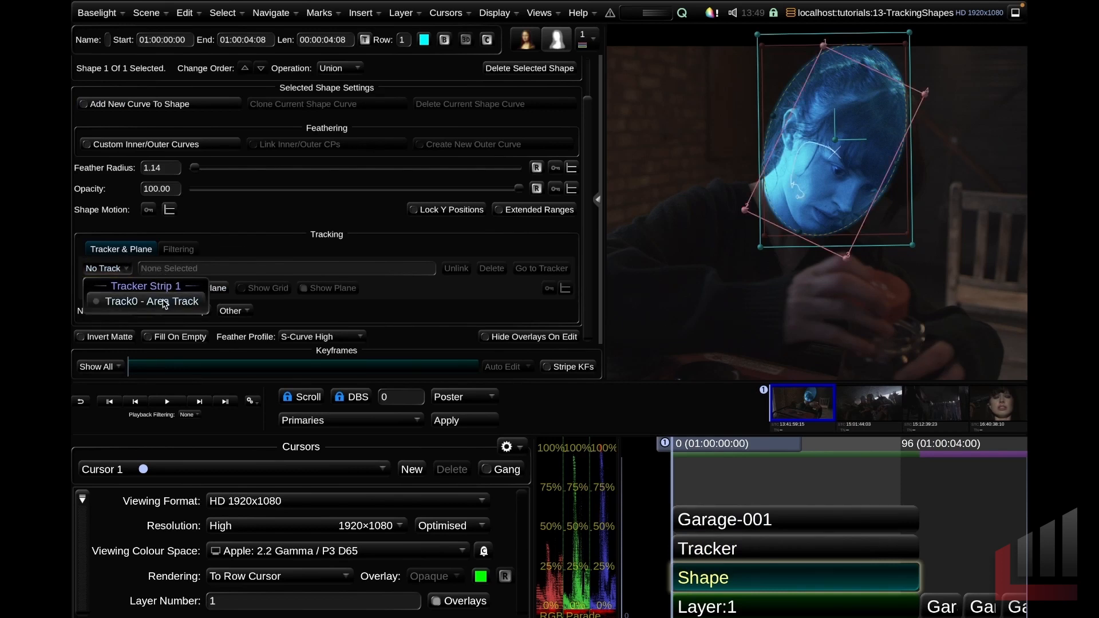
pyautogui.click(151, 302)
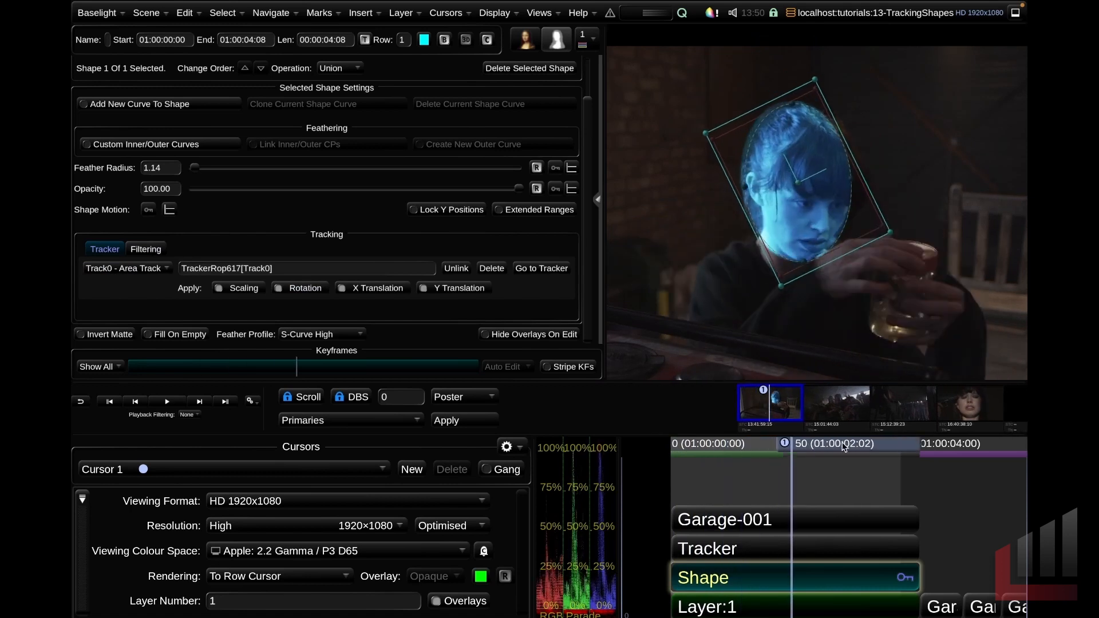
pyautogui.click(708, 443)
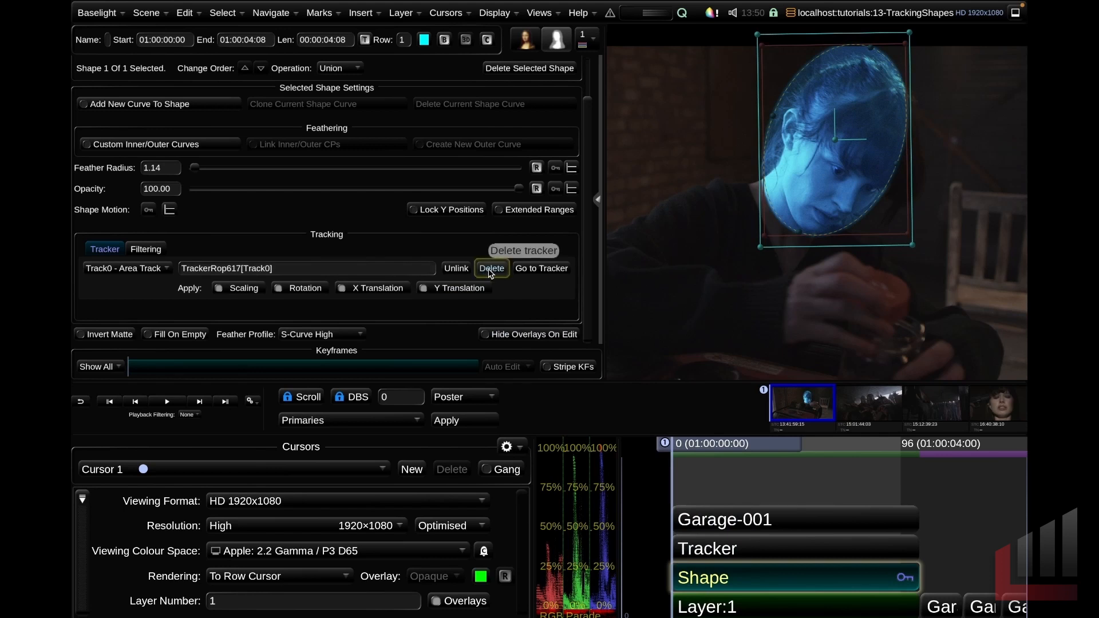
pyautogui.moveTo(577, 271)
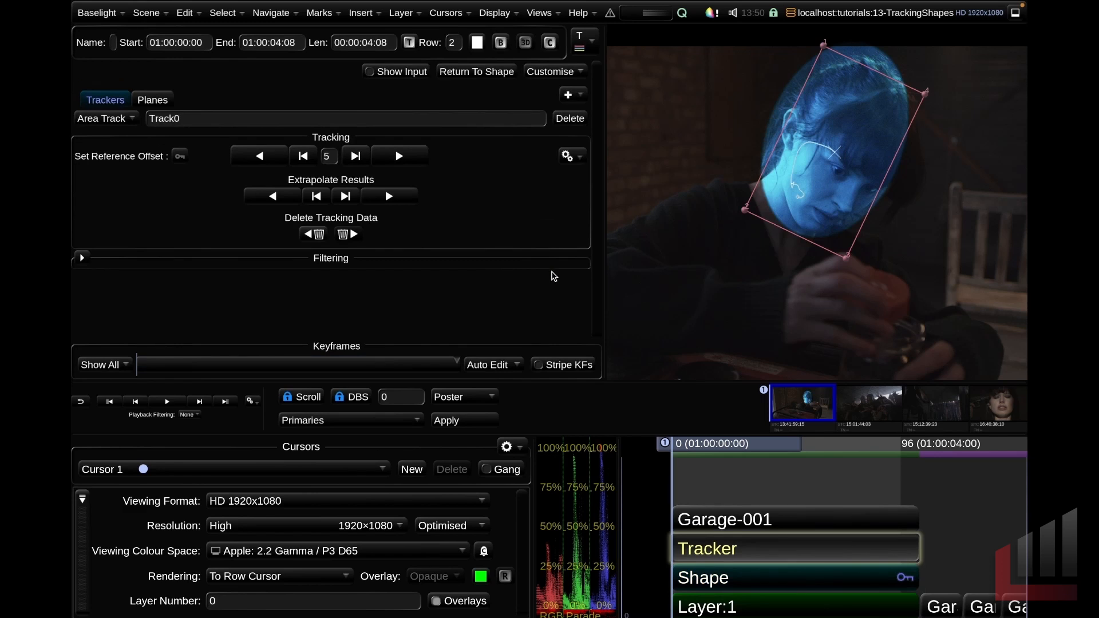
pyautogui.moveTo(475, 71)
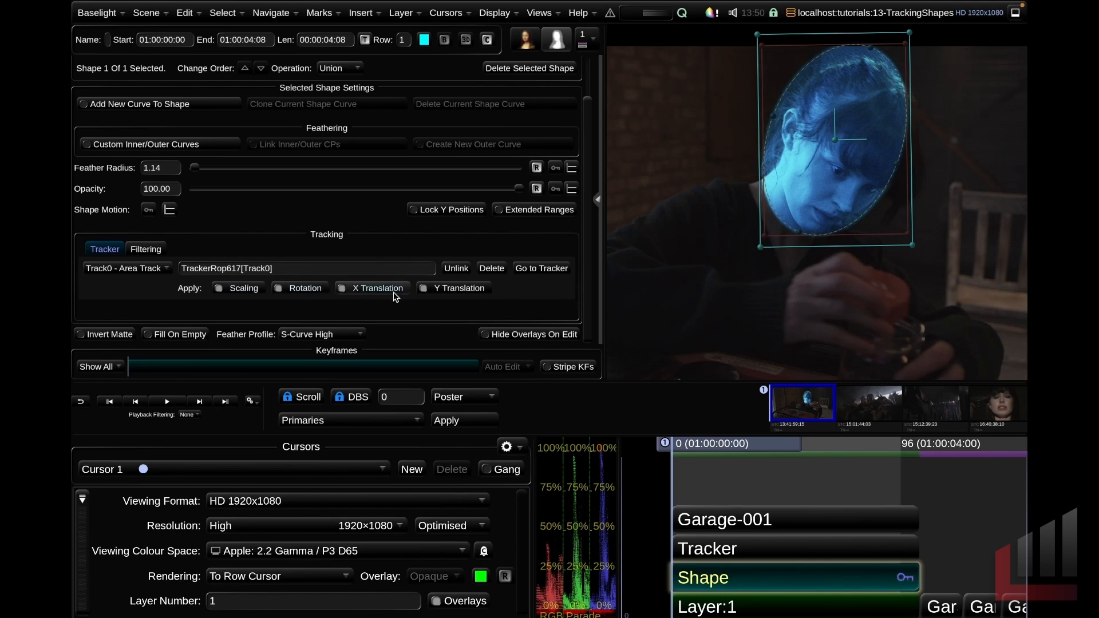
pyautogui.moveTo(394, 297)
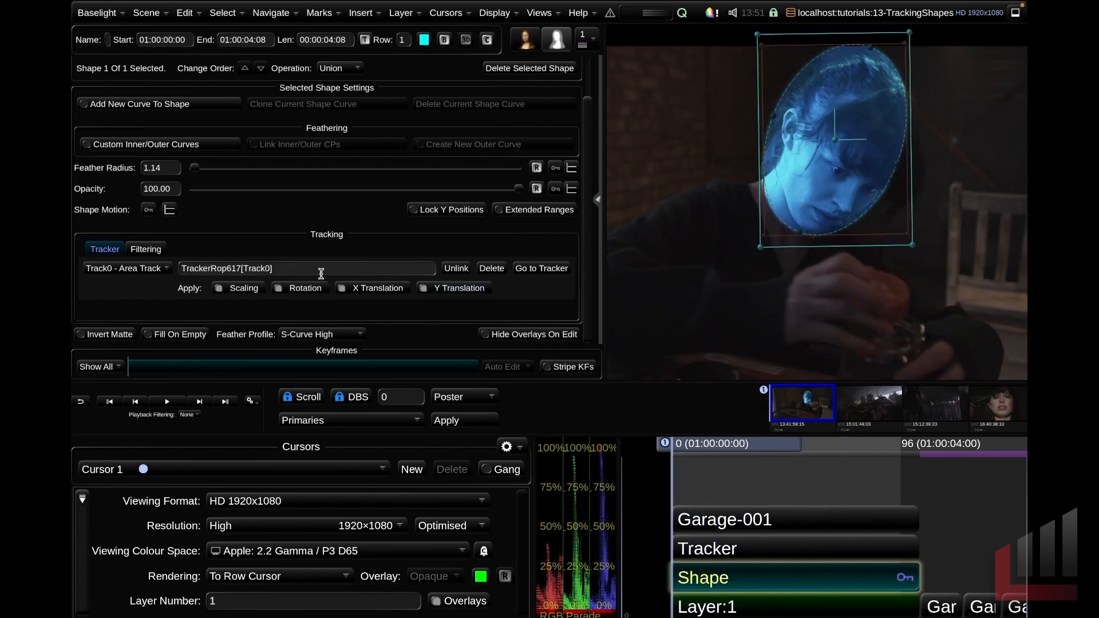
# Select Layer:1 to show its Primaries grade with Gain at 0.376
pyautogui.click(744, 443)
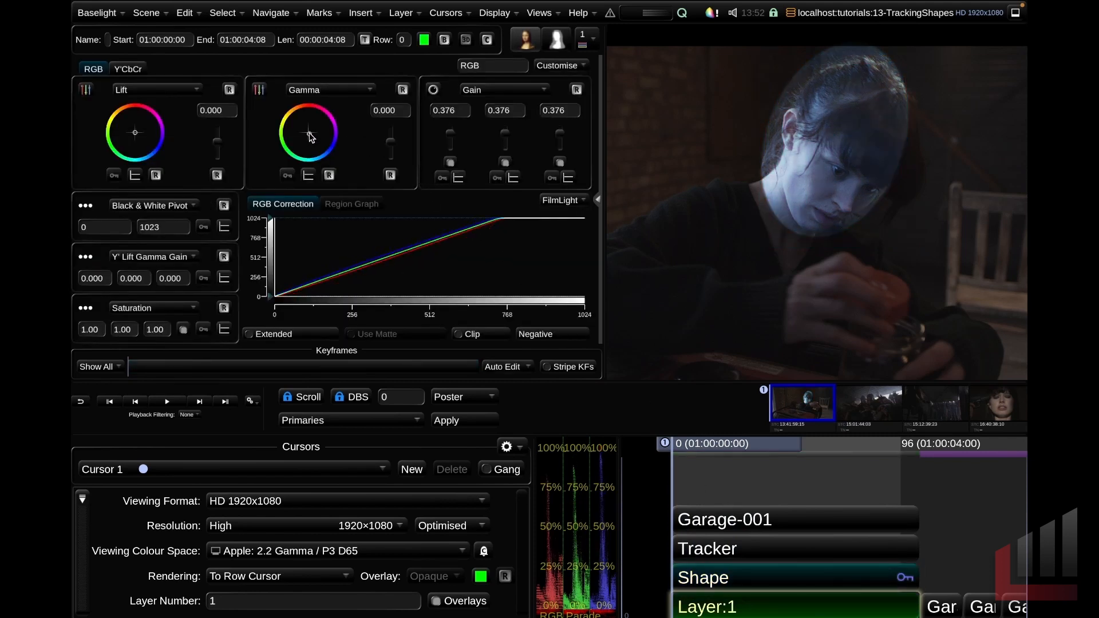
# Lower the face layer's gain to 0.192 and feather the ellipse shape to about 61
pyautogui.moveTo(450, 133); pyautogui.dragTo(449, 147)
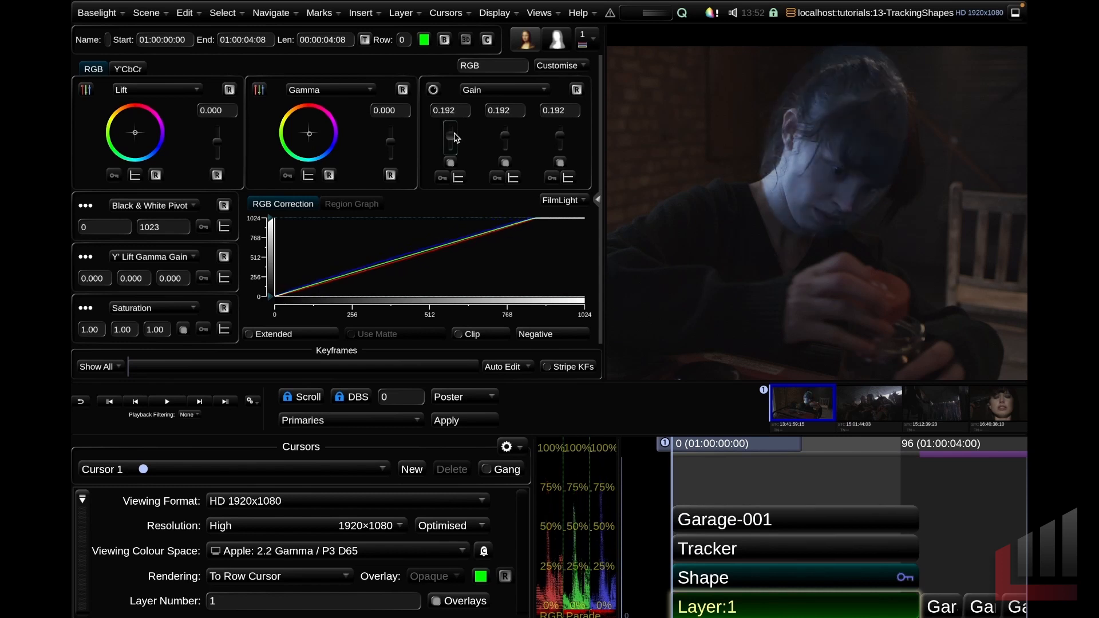
pyautogui.click(722, 577)
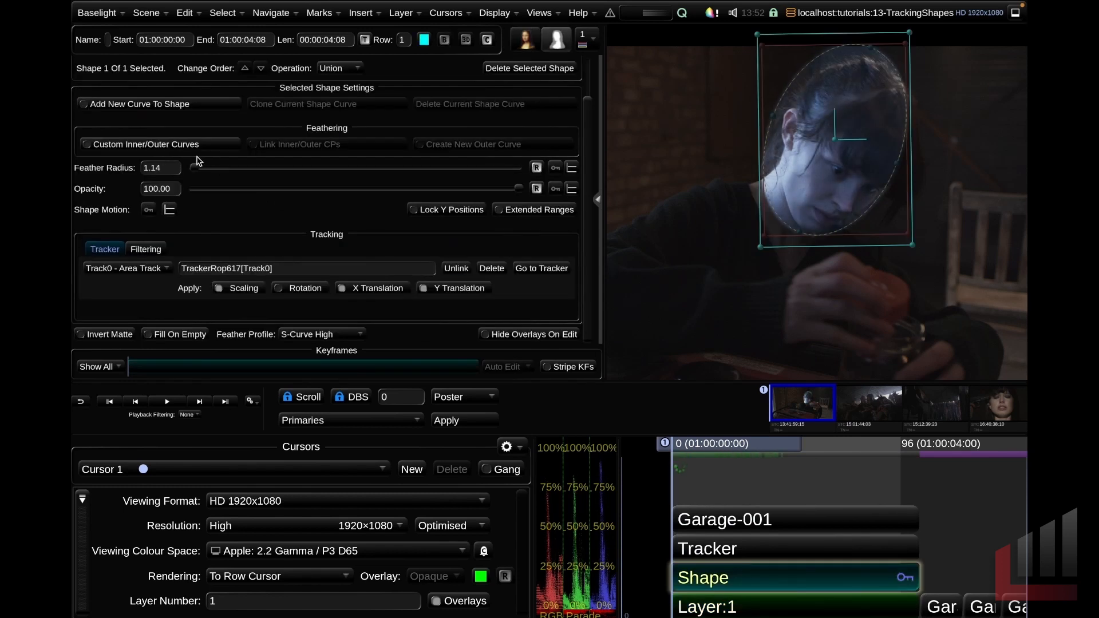
pyautogui.moveTo(200, 167); pyautogui.dragTo(391, 168)
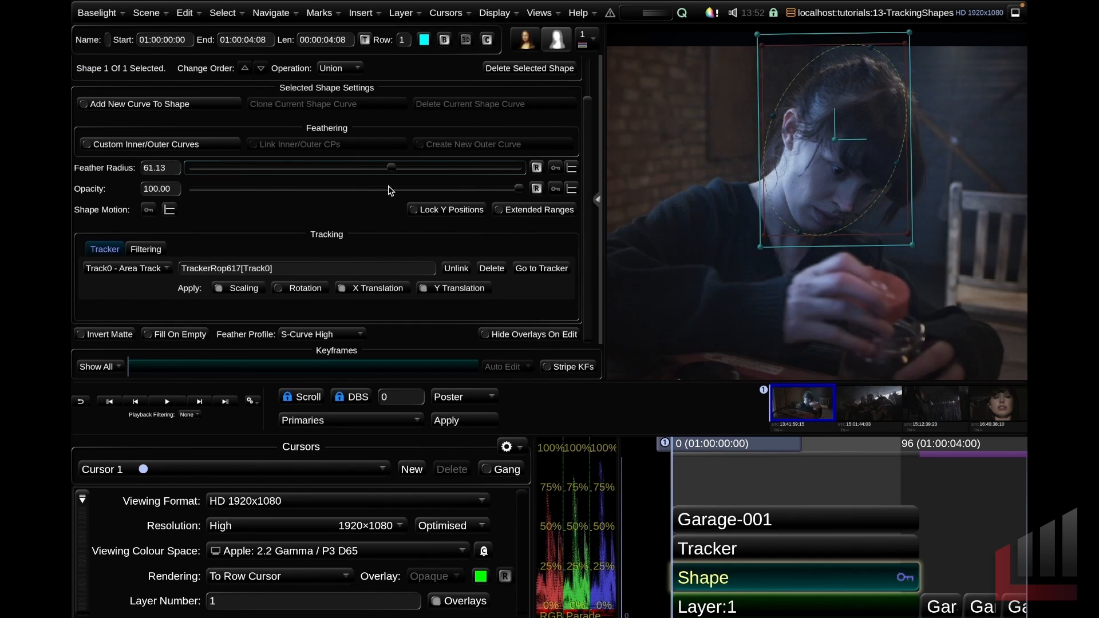